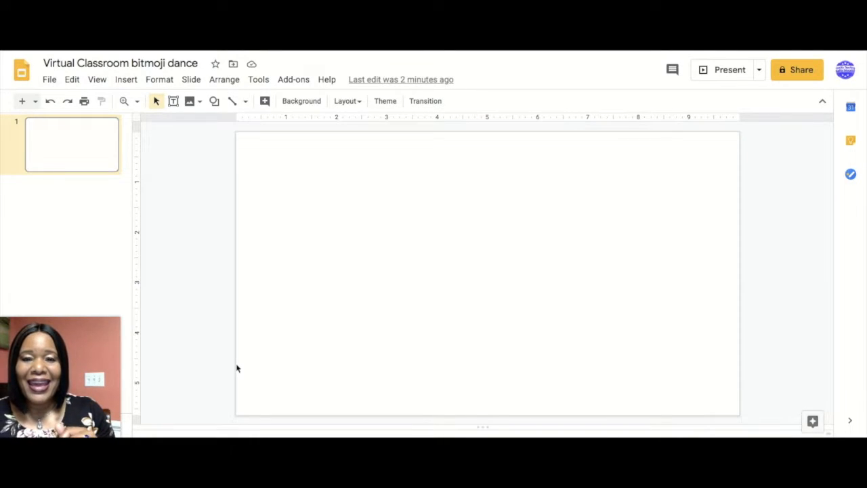
mouse_move(408, 283)
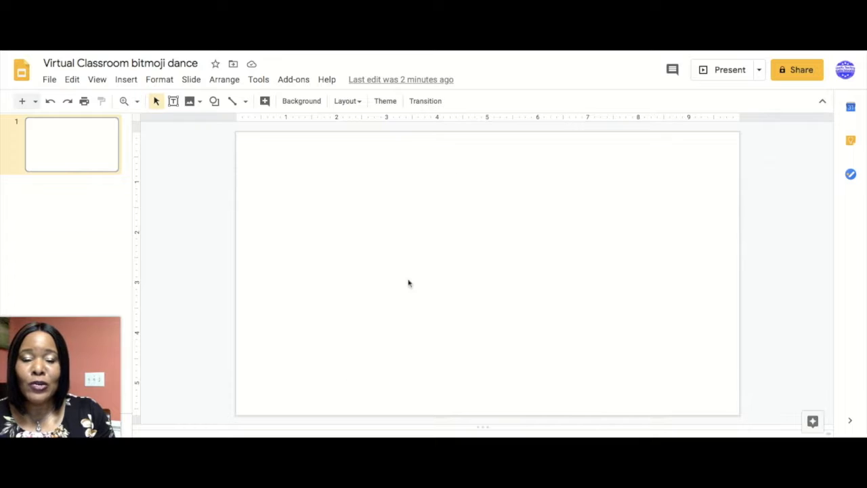
mouse_move(346, 305)
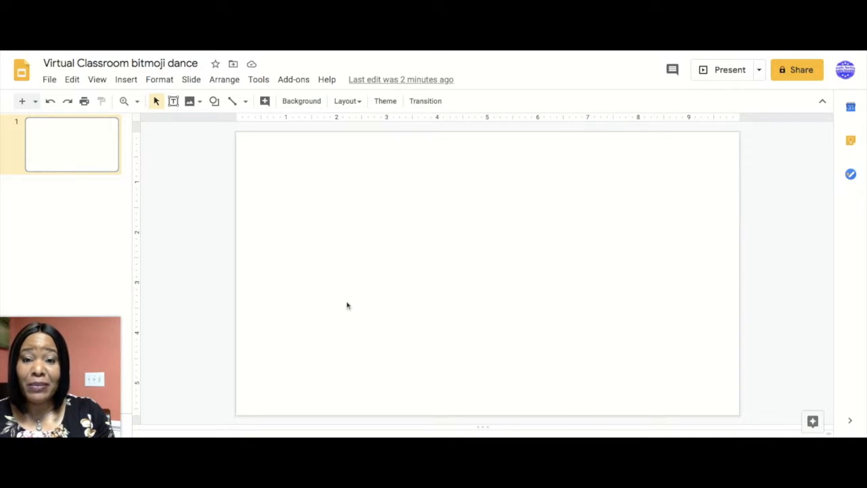
mouse_move(445, 295)
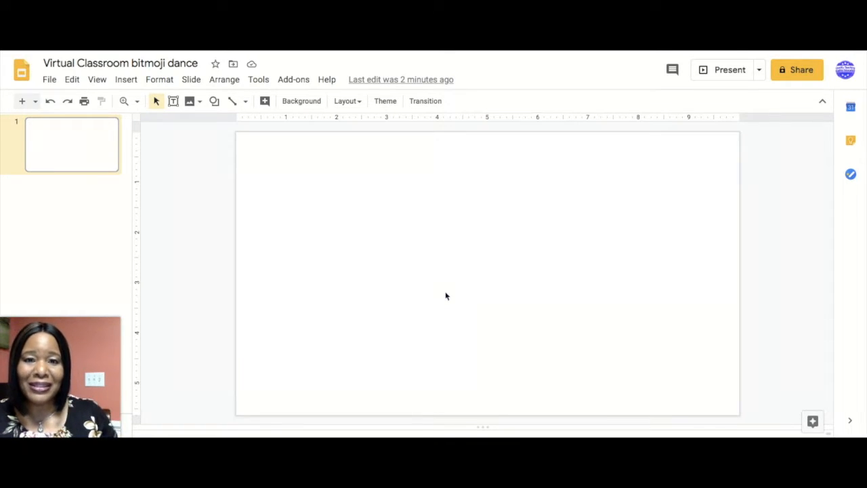
mouse_move(366, 196)
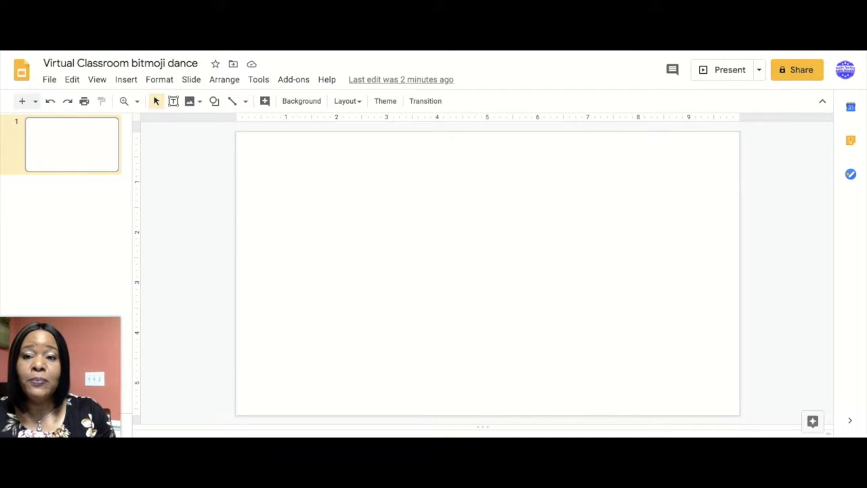
mouse_move(467, 274)
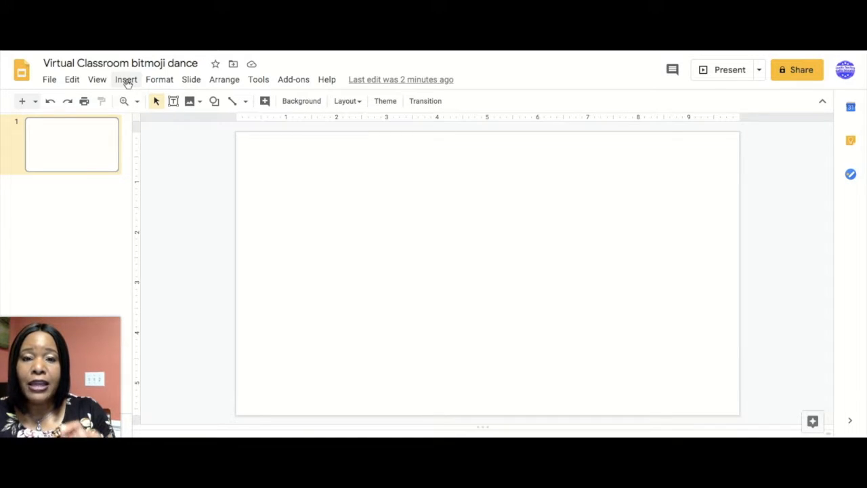
Search web images for 'wall and floor background' and pick the white brick wall with wooden floor.
click(126, 79)
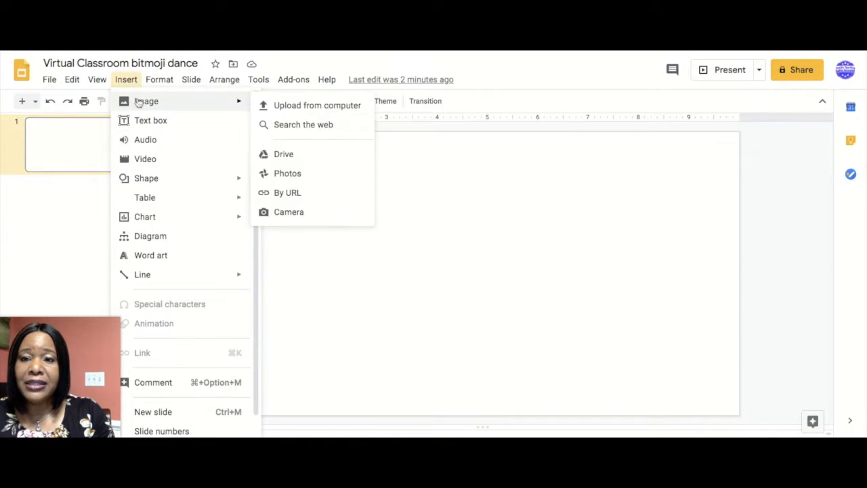
mouse_move(317, 105)
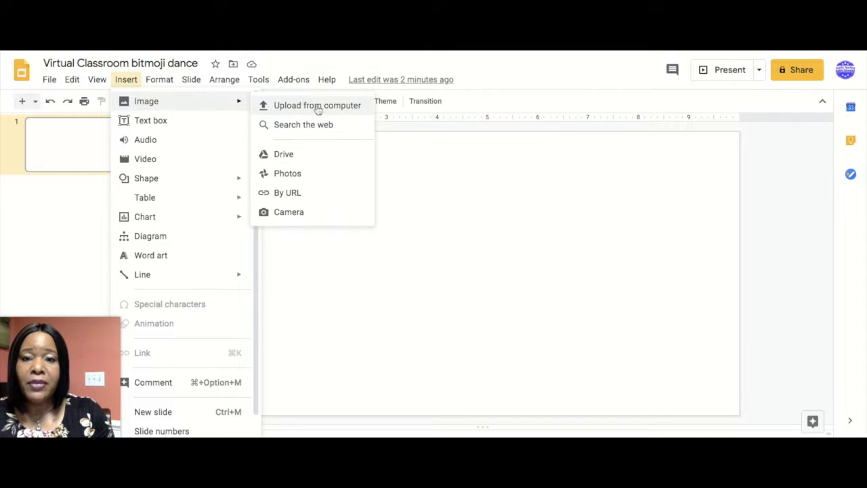
mouse_move(304, 124)
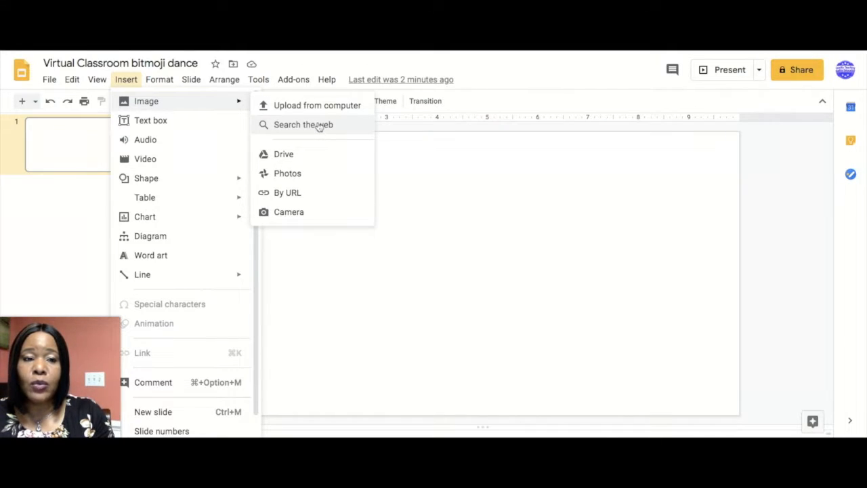
click(303, 125)
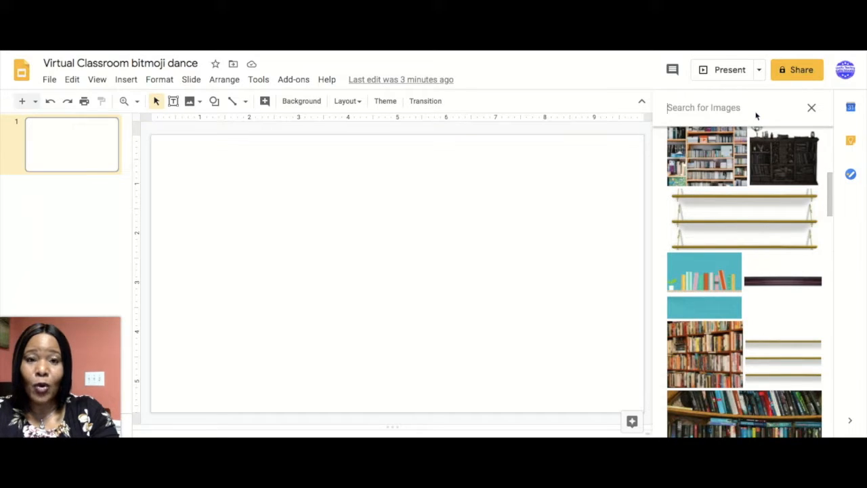
text(wall and floor background)
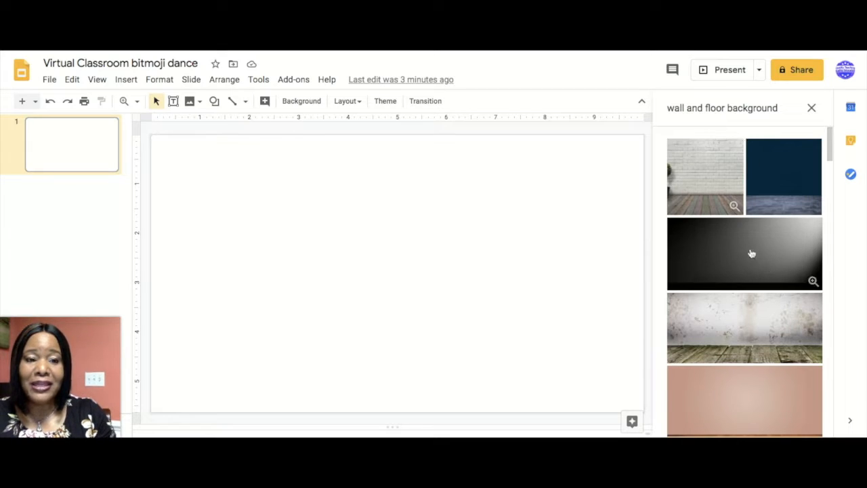
scroll(down, 3)
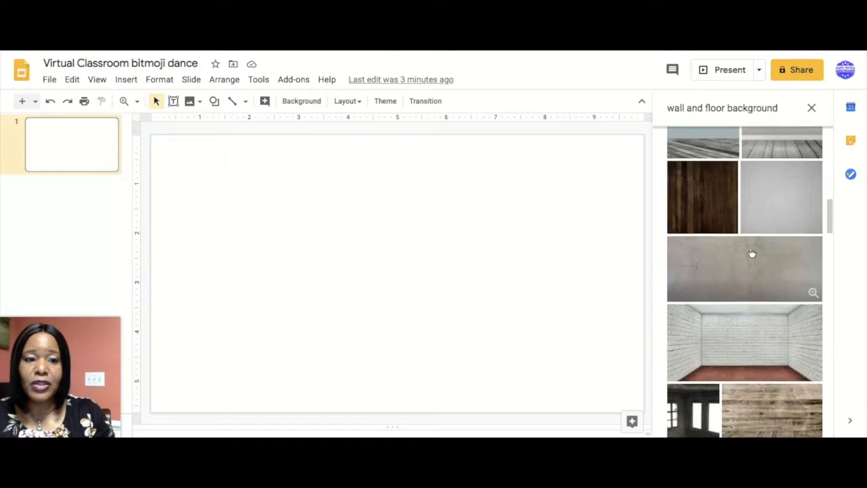
scroll(down, 3)
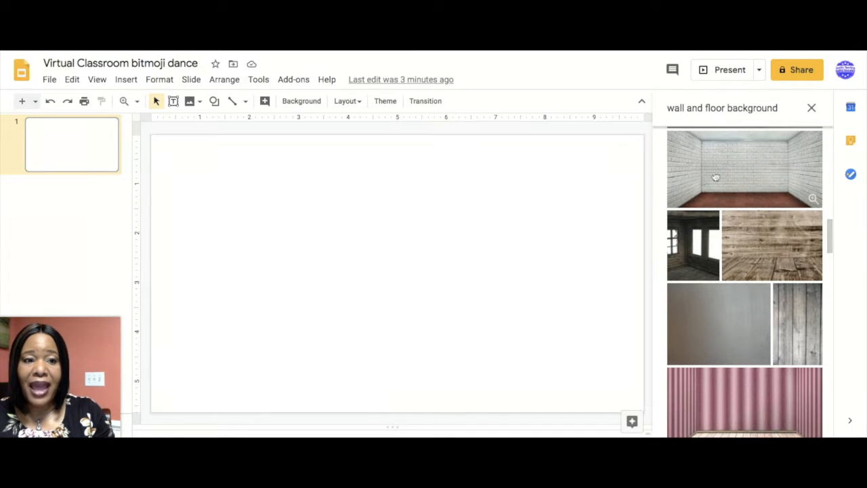
scroll(down, 3)
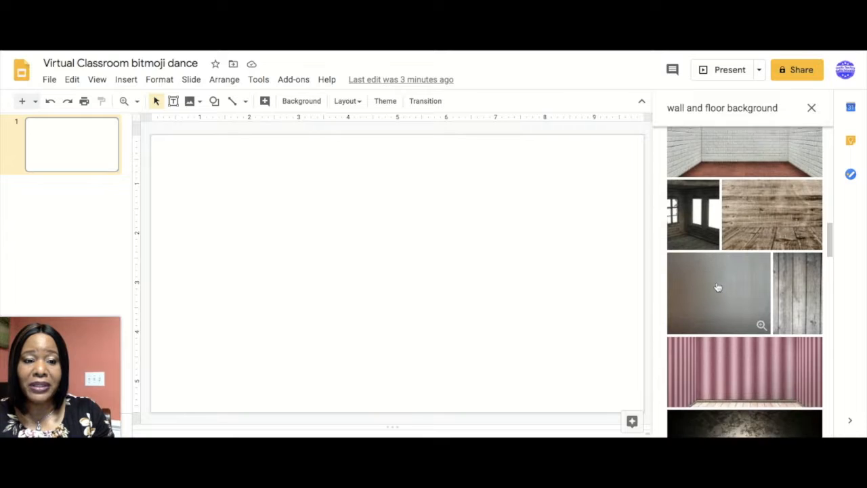
scroll(down, 3)
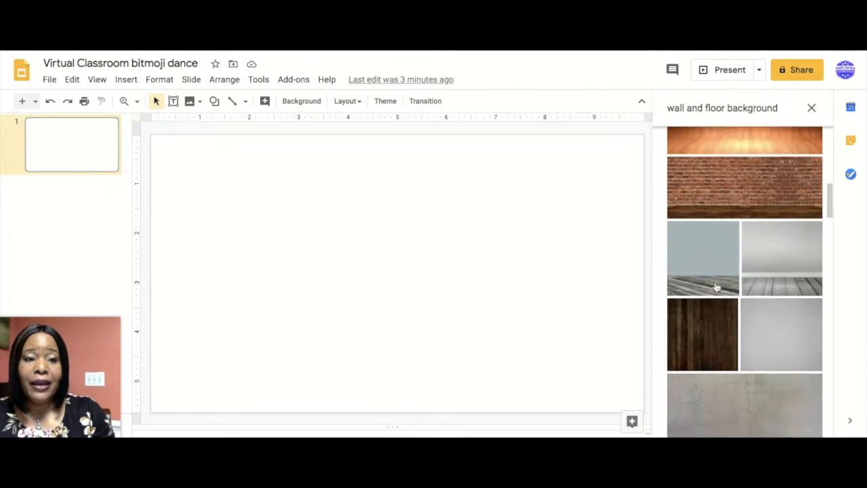
scroll(down, 3)
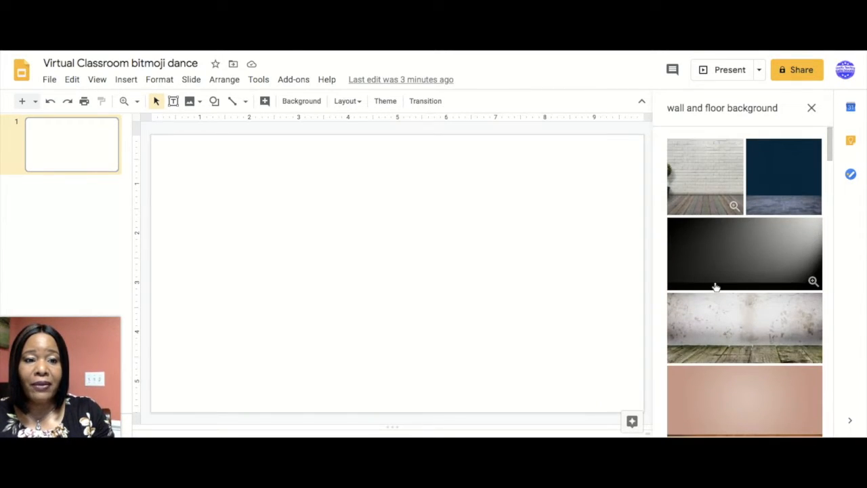
click(704, 176)
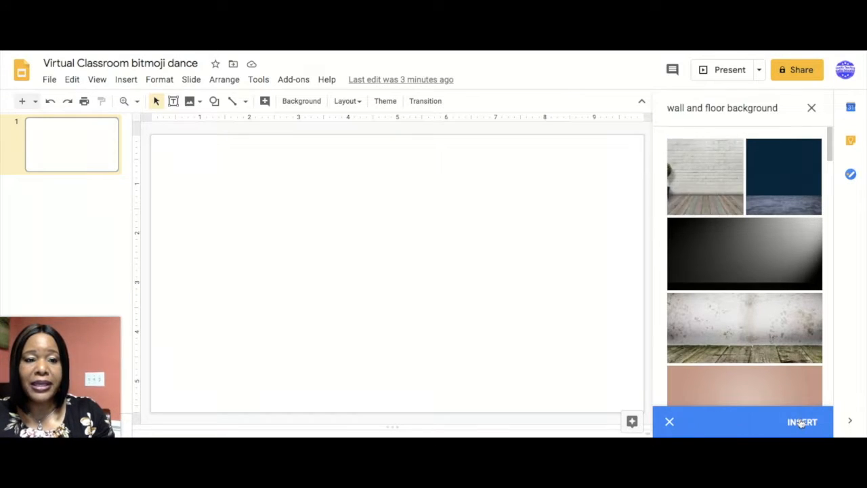
Insert the brick wall picture and stretch it to the slide's right and bottom edges.
click(802, 422)
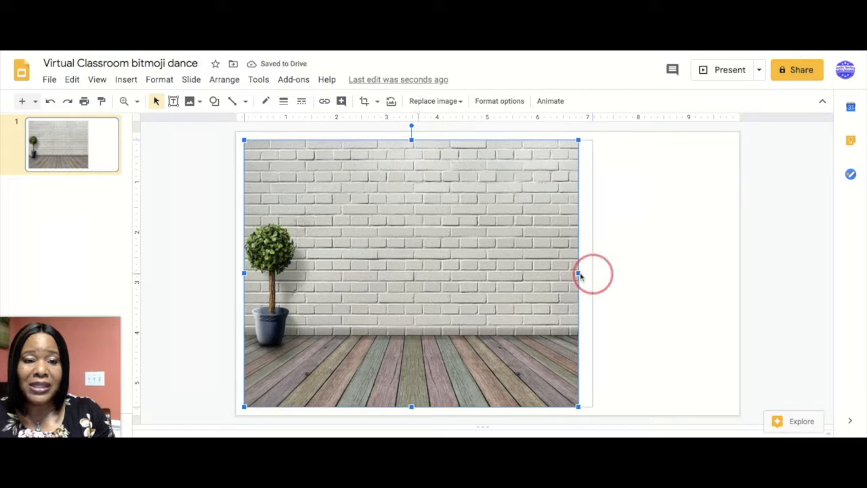
drag(577, 274, 738, 266)
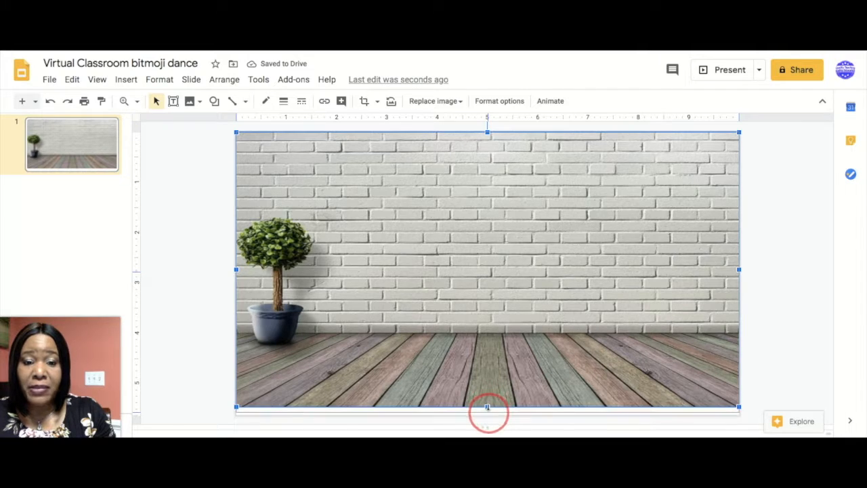
drag(487, 407, 487, 415)
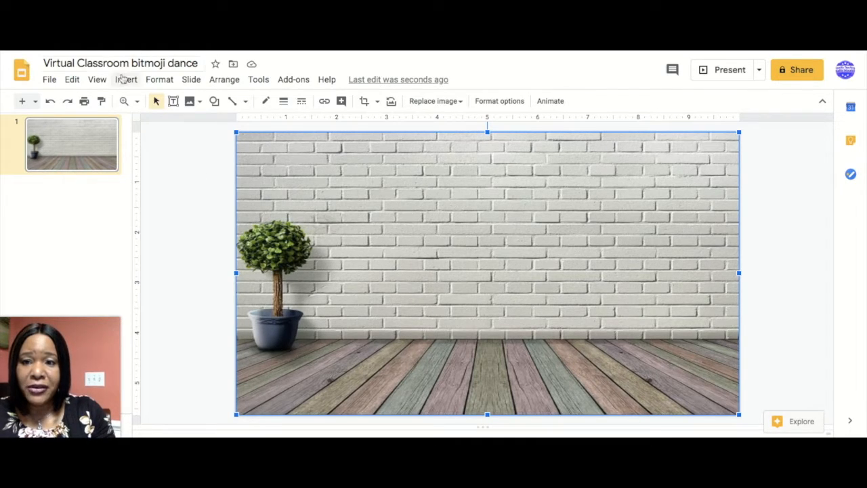
Search web images for 'sofa transparent' and insert the brown leather sofa.
click(126, 79)
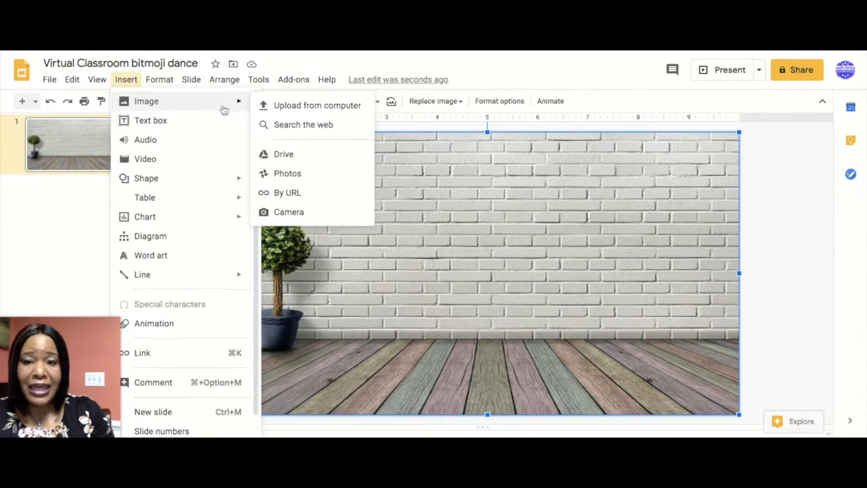
click(304, 124)
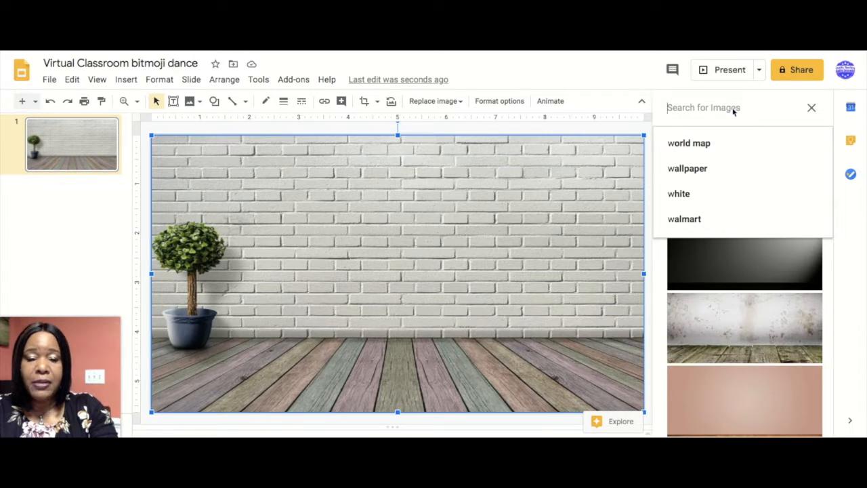
text(sofa tran)
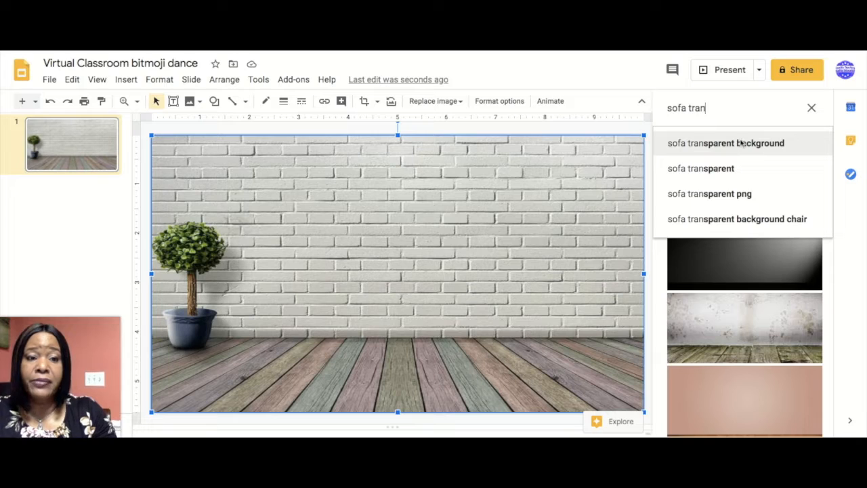
click(725, 143)
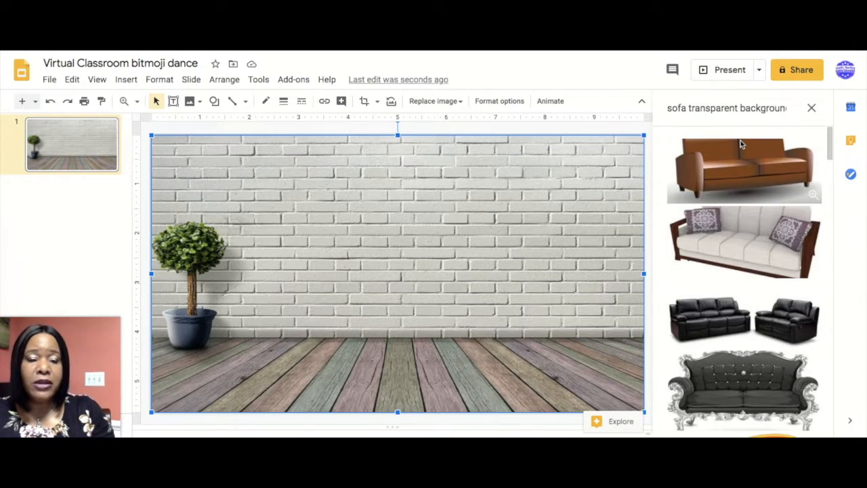
click(743, 169)
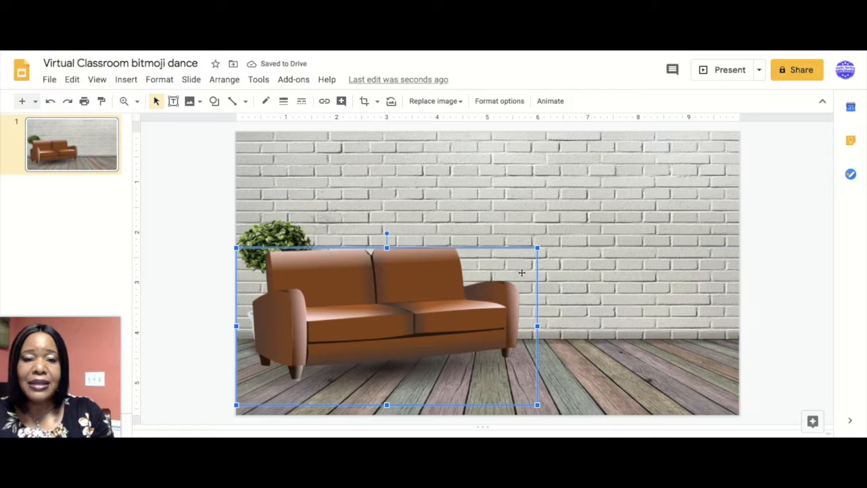
Shift the sofa to the room's right side, flip it horizontally, and settle it on the floor.
click(727, 309)
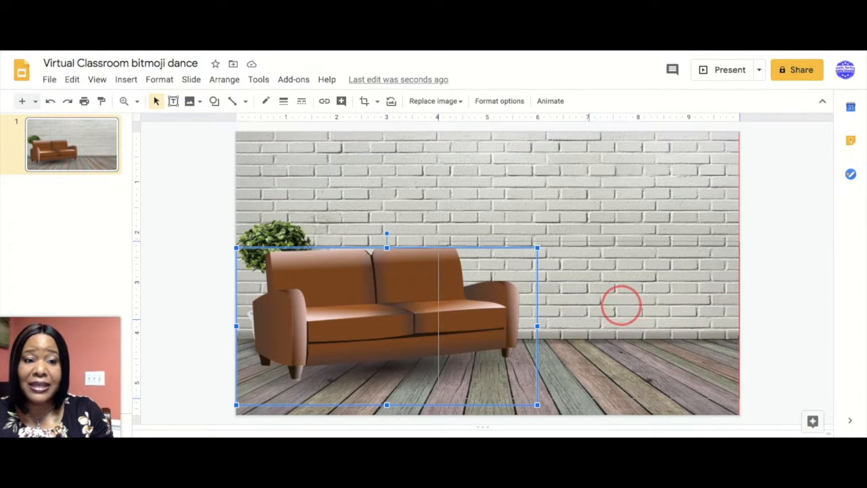
drag(386, 325, 588, 318)
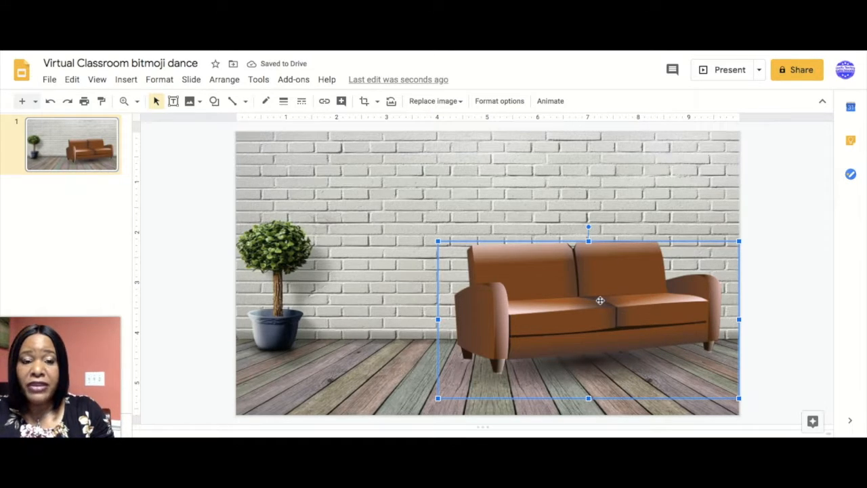
right_click(600, 300)
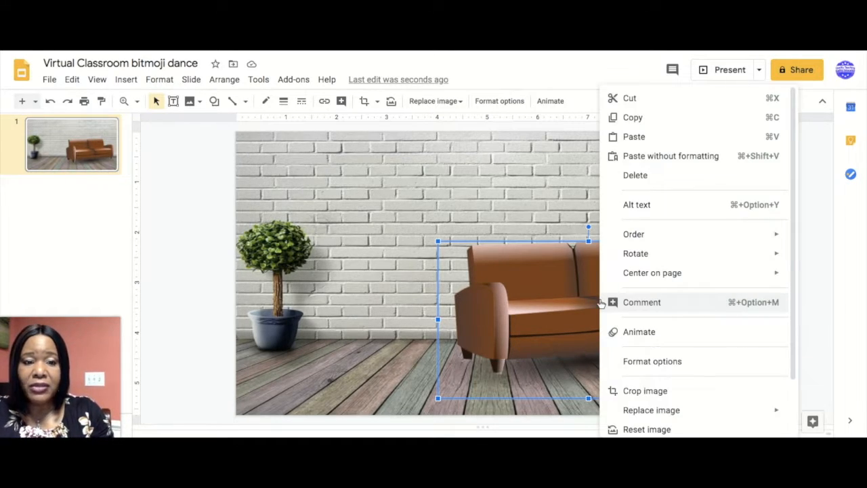
mouse_move(635, 253)
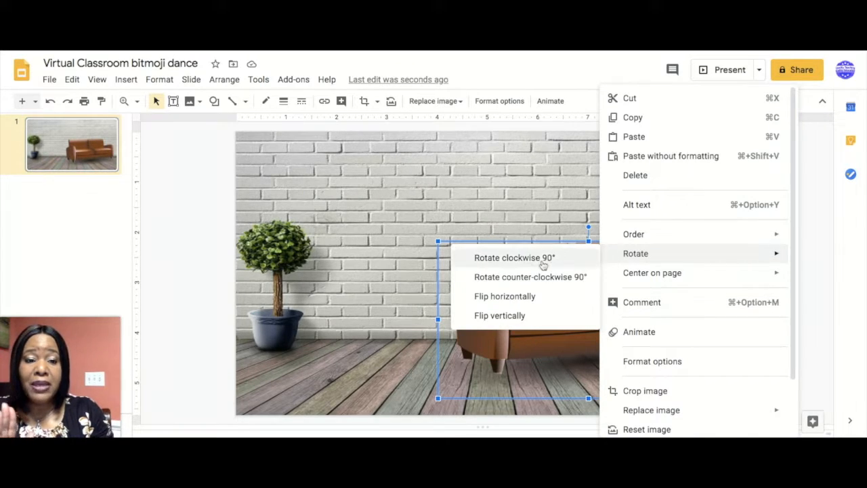
mouse_move(504, 296)
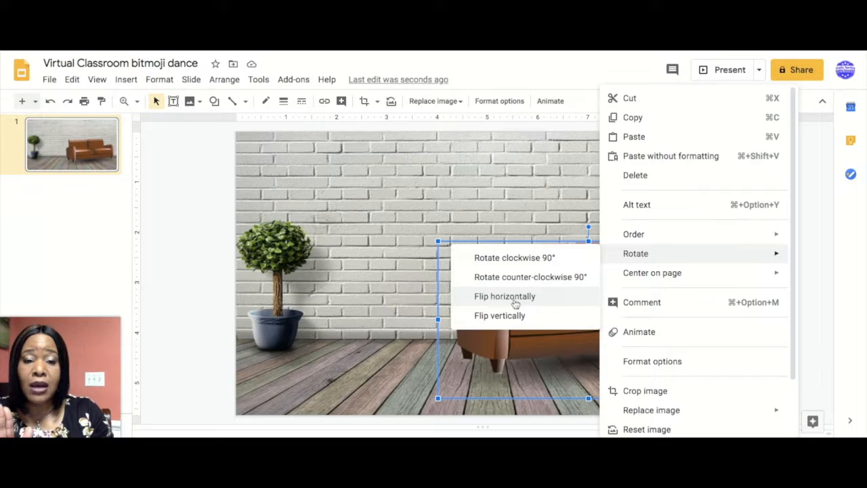
click(504, 296)
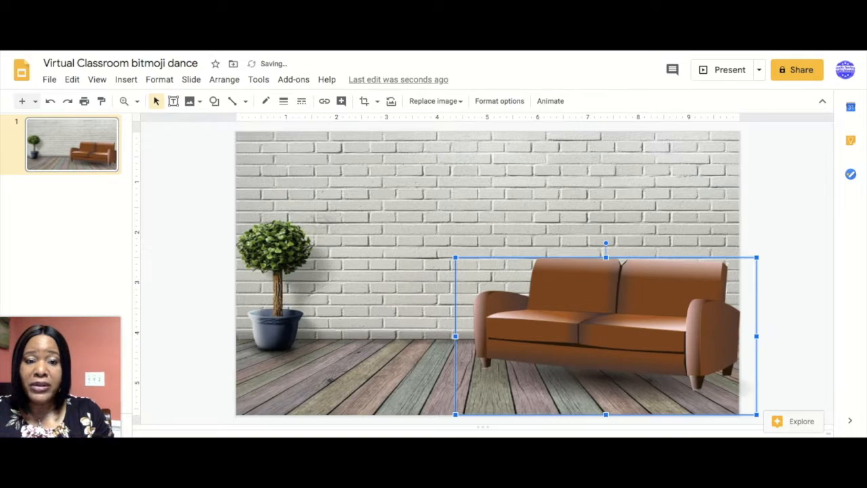
drag(603, 335, 607, 342)
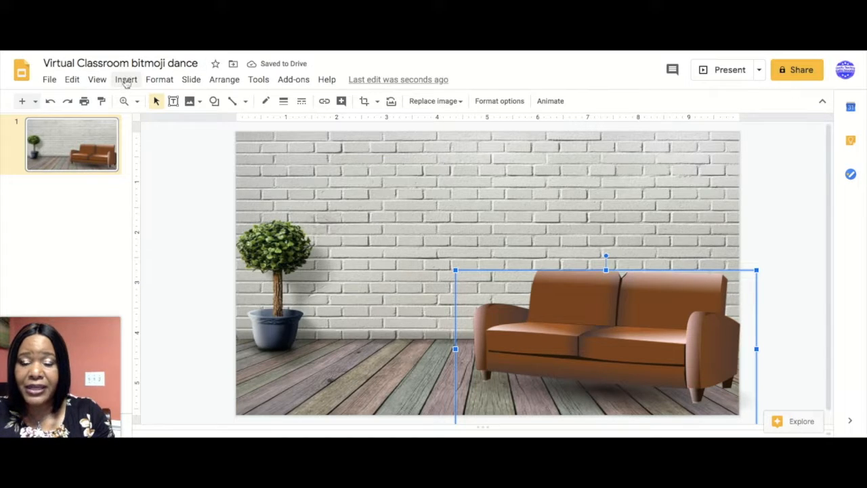
Search web images for 'whiteboard transparent' and scroll through the whiteboard results.
click(126, 79)
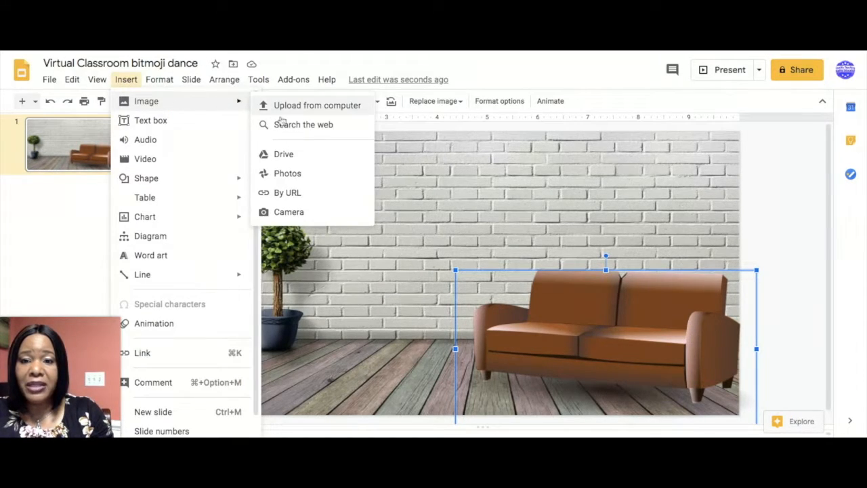
click(303, 124)
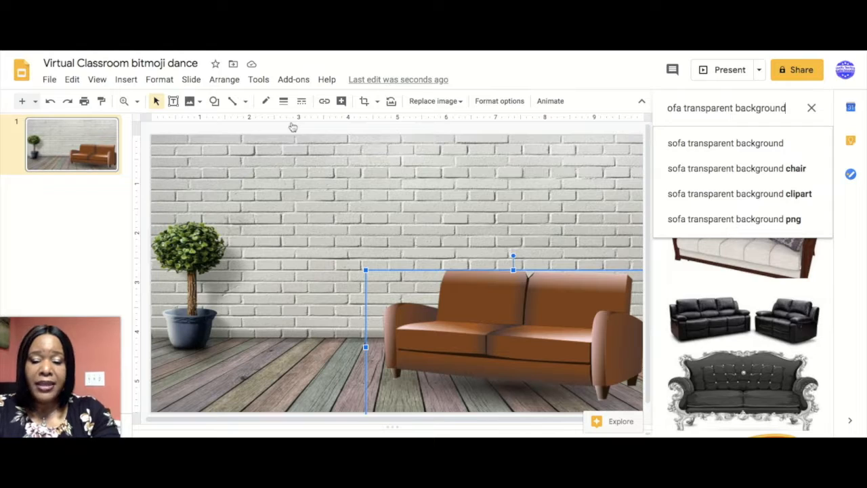
text(wh)
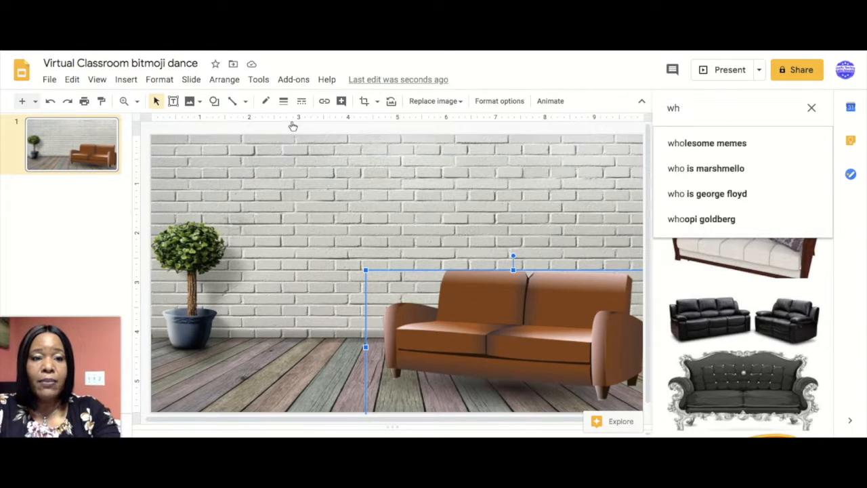
text(whiteboard tran)
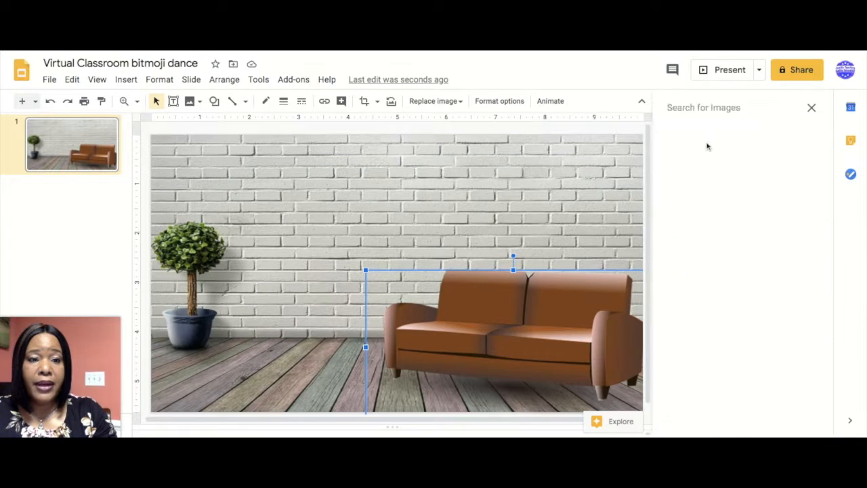
text(whiteboard transparent)
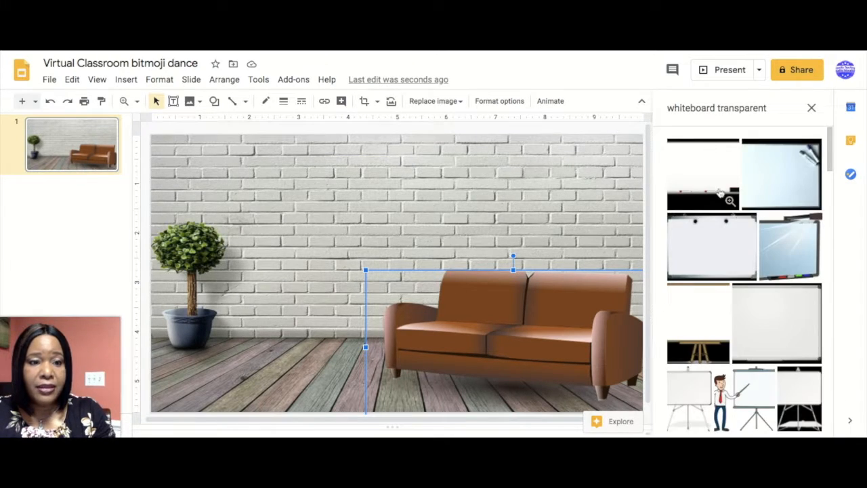
scroll(down, 3)
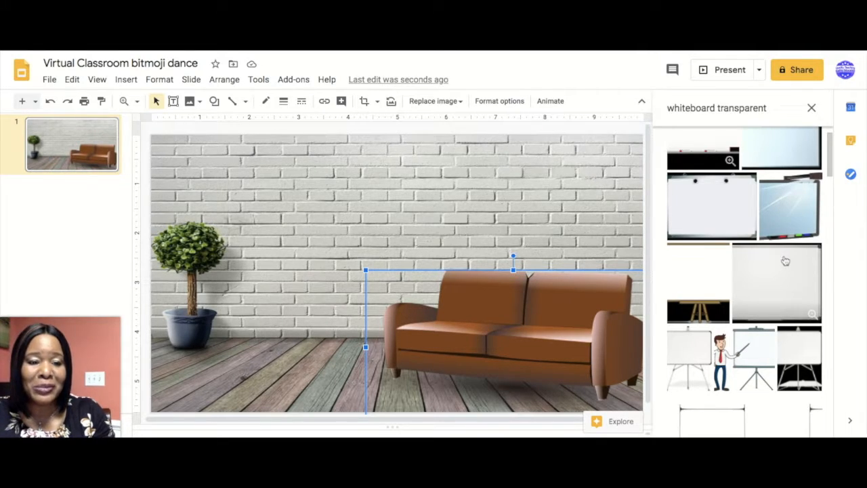
scroll(down, 3)
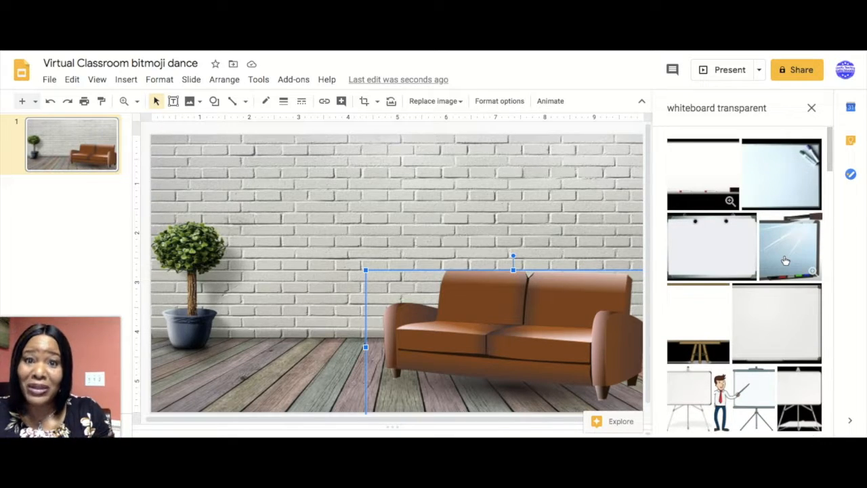
scroll(down, 3)
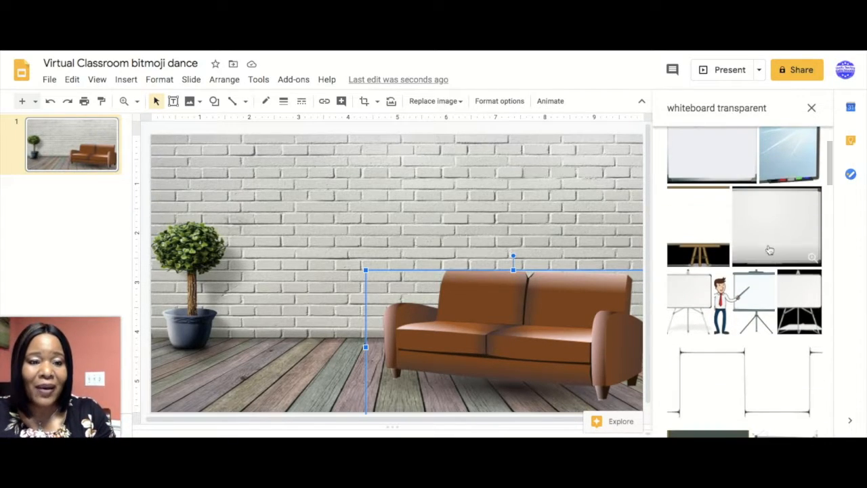
scroll(down, 3)
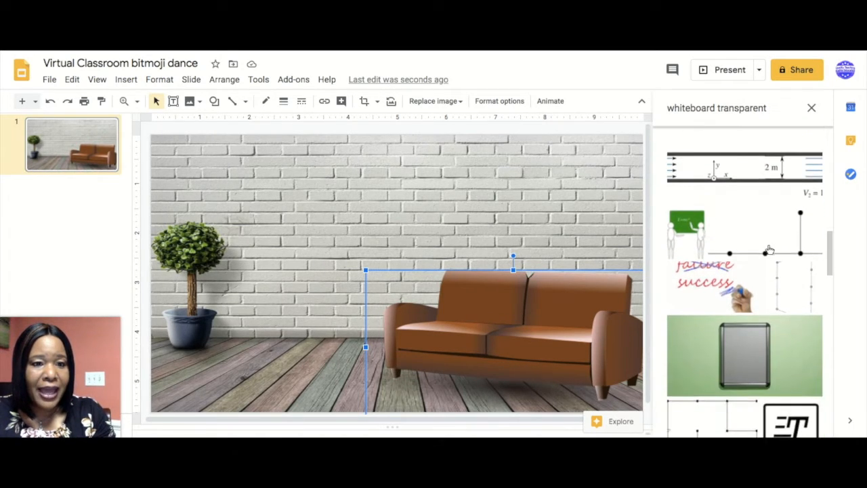
scroll(down, 3)
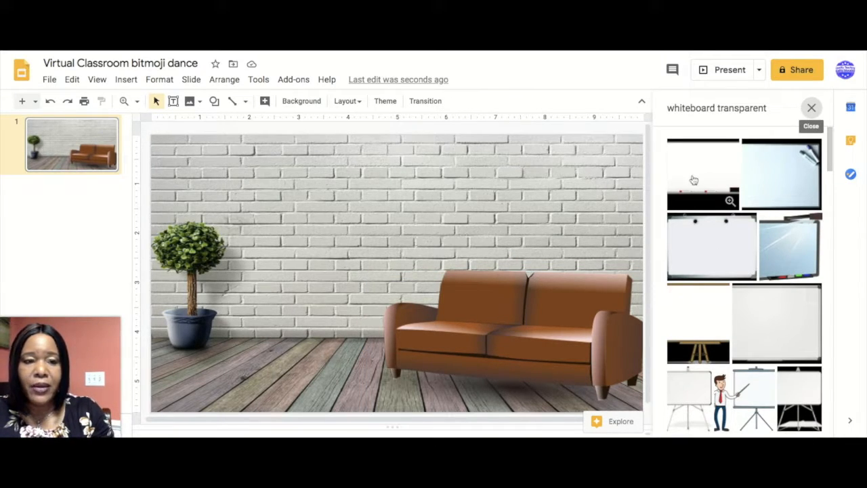
Insert the chosen whiteboard picture, shrink it, and crop its edges.
click(702, 173)
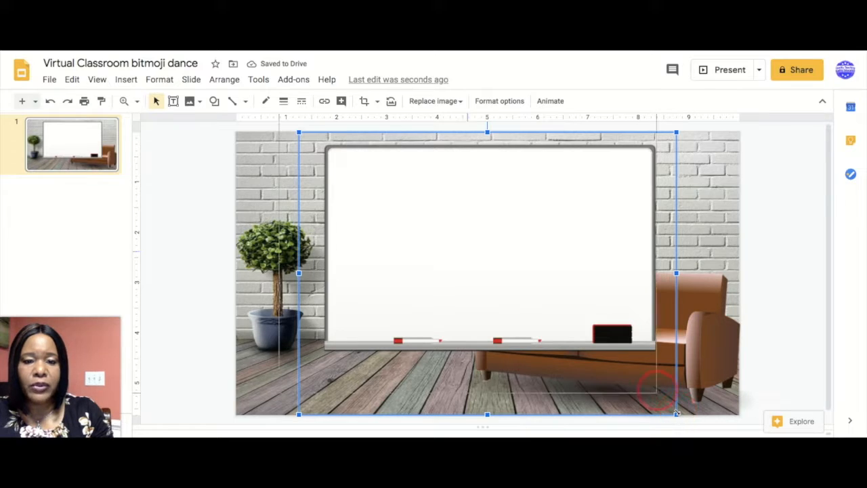
drag(676, 414, 645, 370)
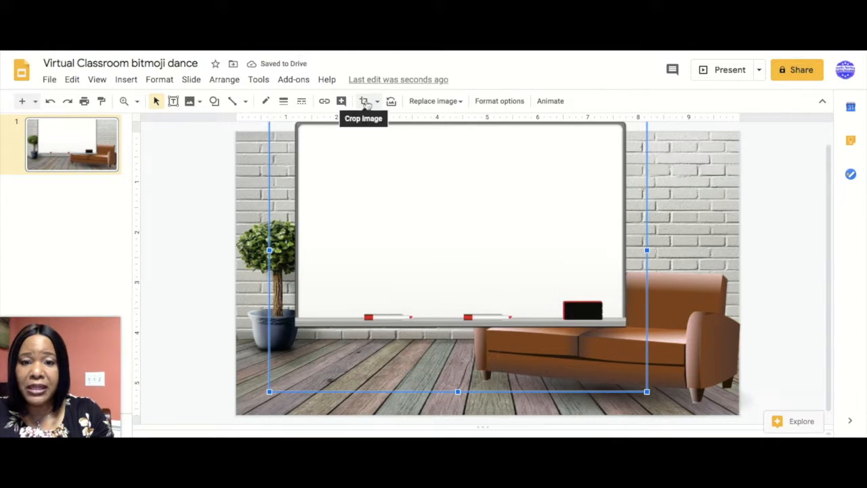
click(363, 101)
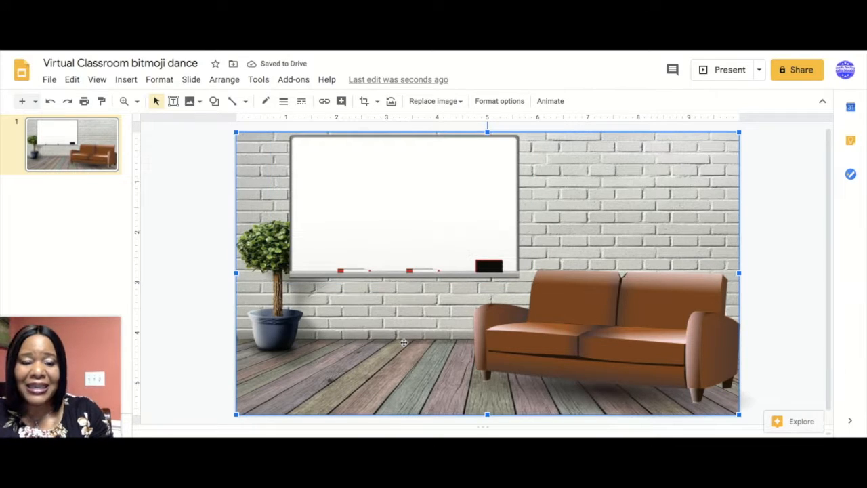
mouse_move(354, 243)
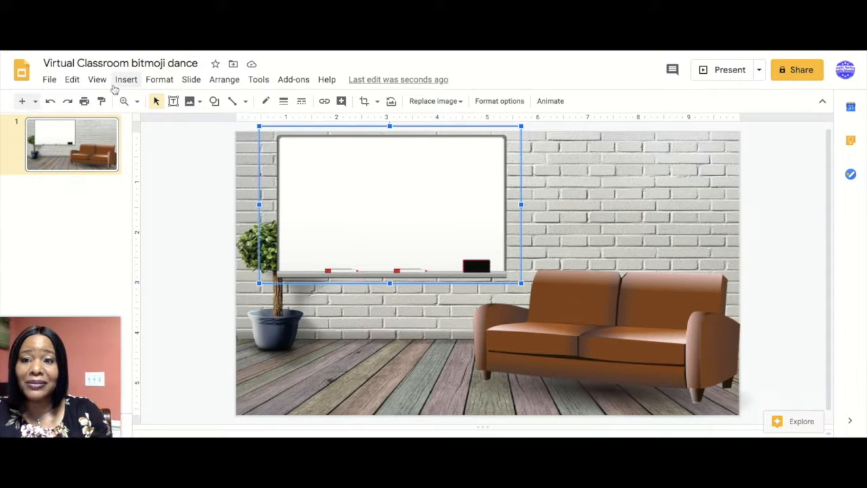
Search web images for 'bookshelf' and insert the three wooden wall shelves picture.
click(126, 79)
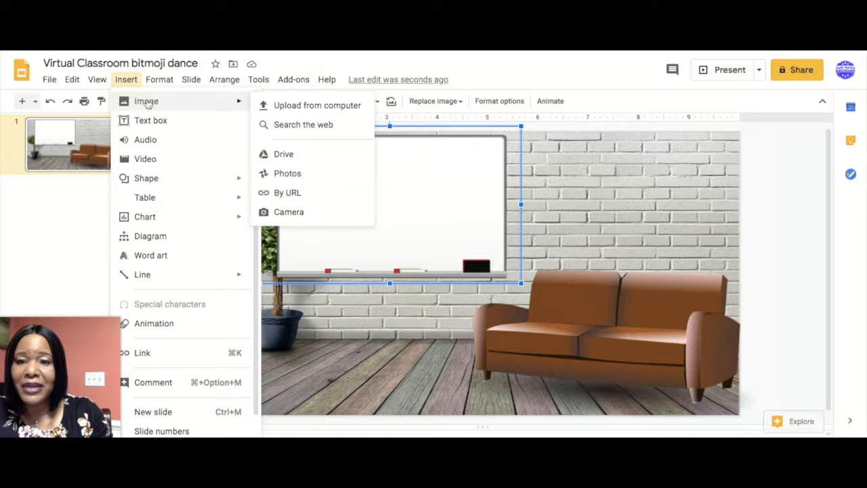
click(303, 124)
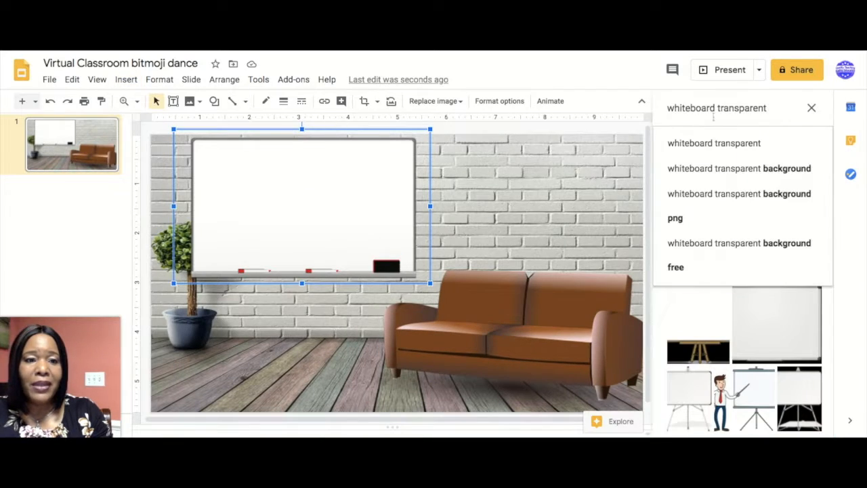
text(bookshelf)
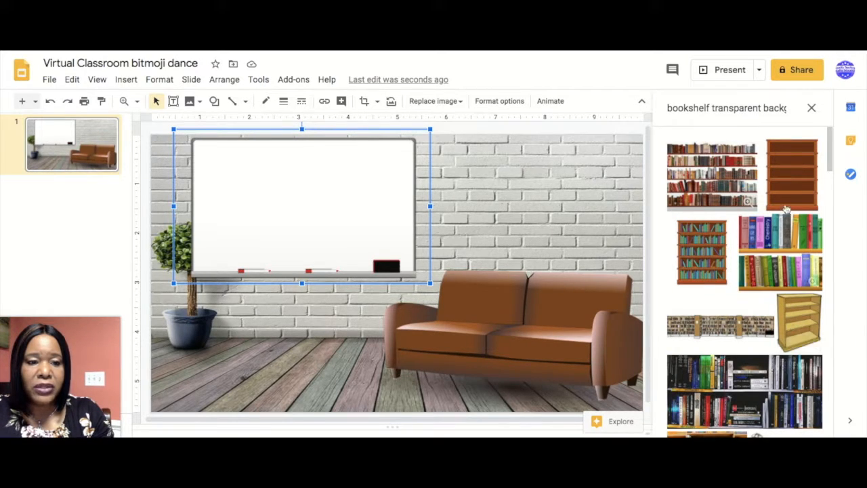
scroll(down, 3)
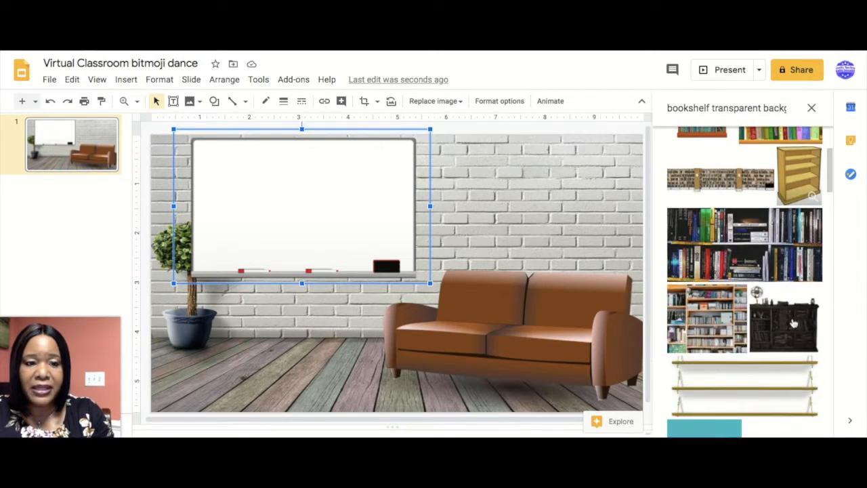
scroll(down, 3)
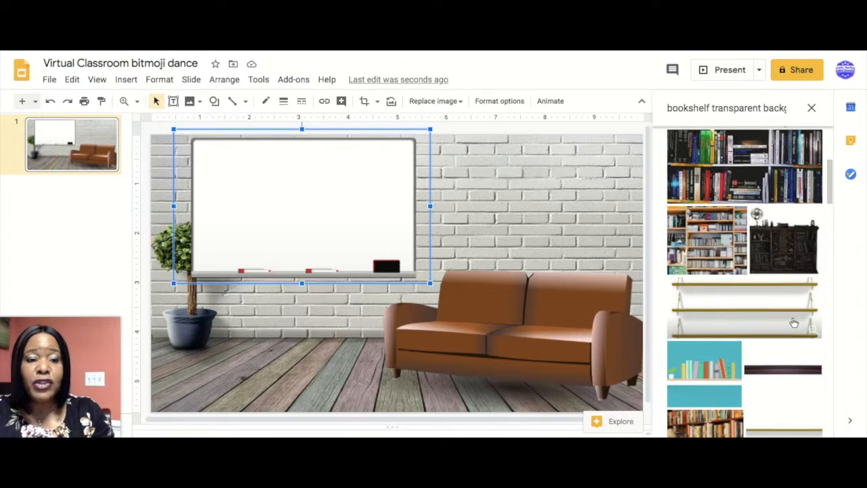
scroll(down, 3)
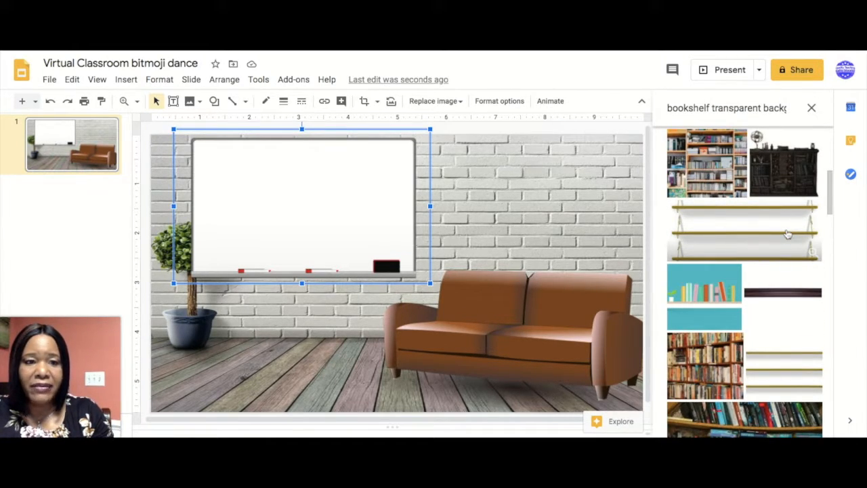
click(744, 230)
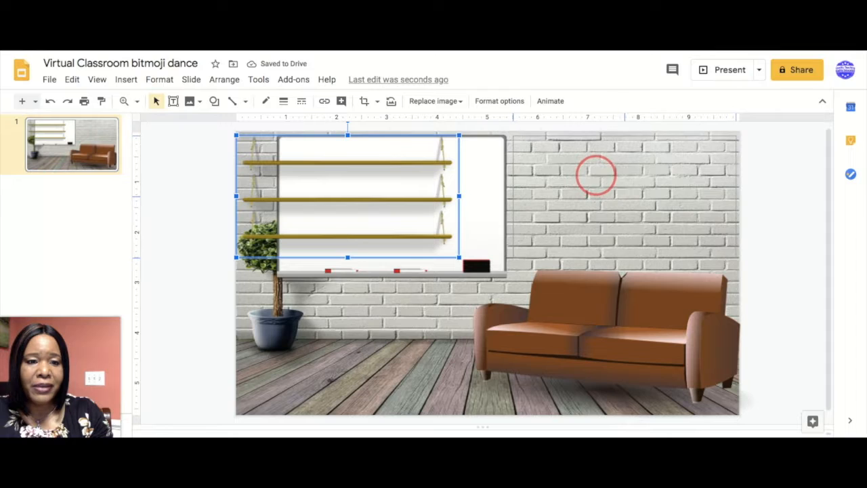
Drag the wooden shelves to the upper-right wall and adjust their size slightly.
drag(347, 195, 627, 193)
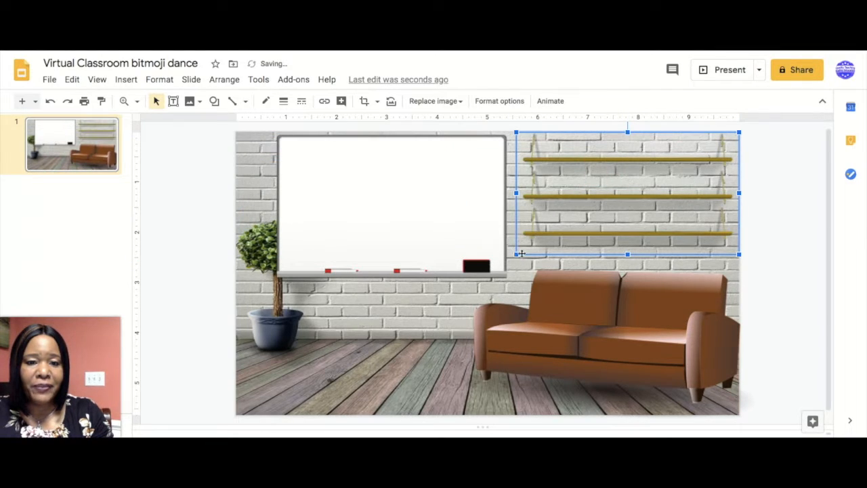
drag(626, 193, 622, 193)
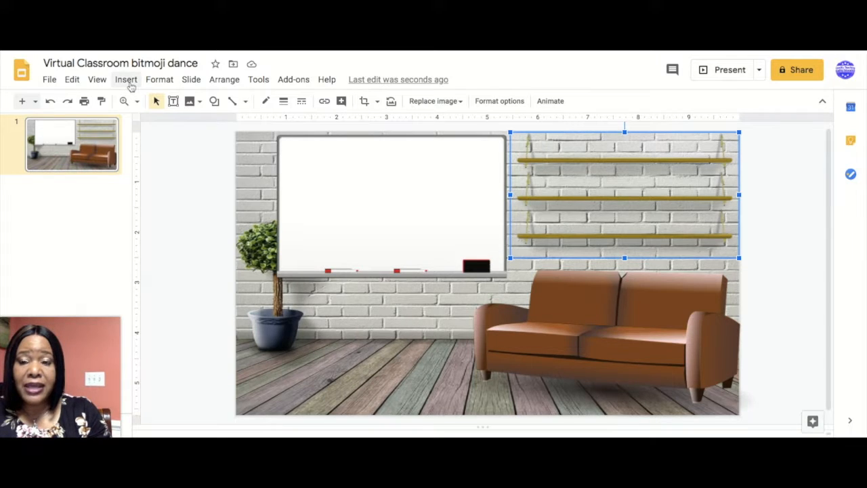
Upload the 'I Am Enough' book cover image from the computer onto the slide.
click(126, 79)
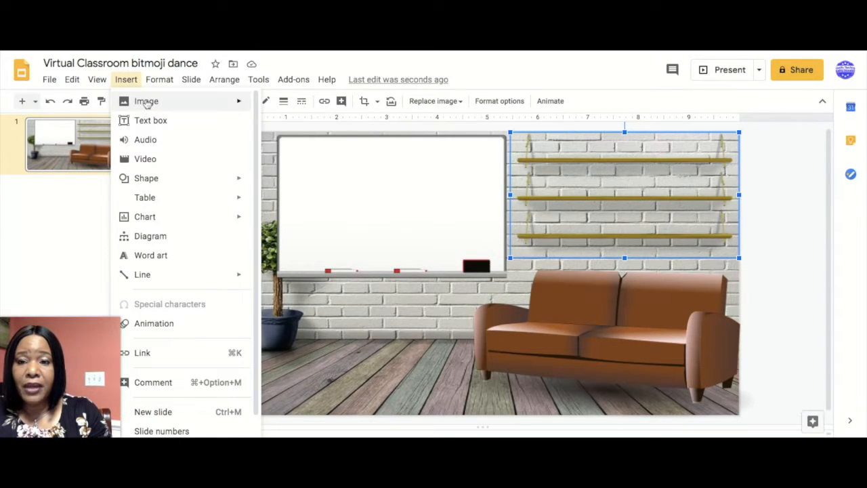
mouse_move(560, 75)
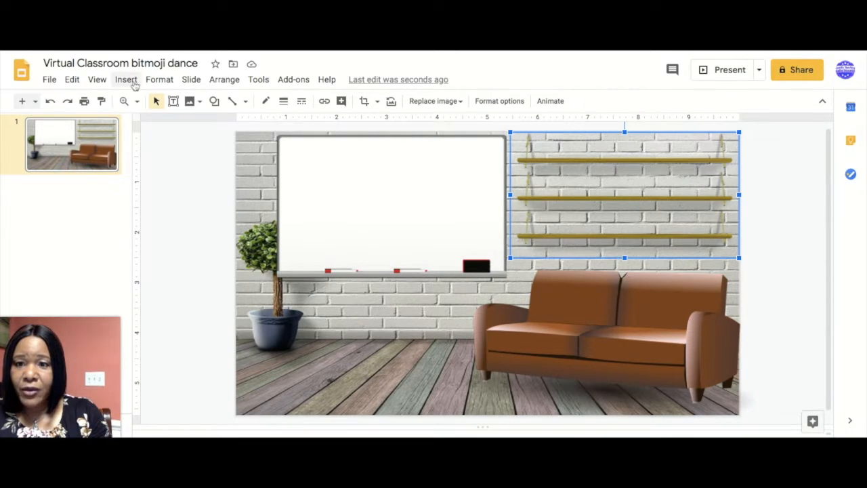
click(126, 80)
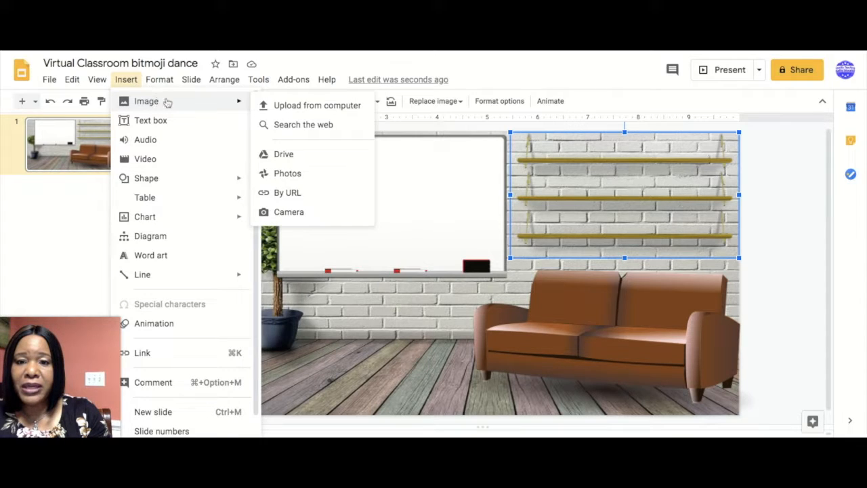
click(317, 105)
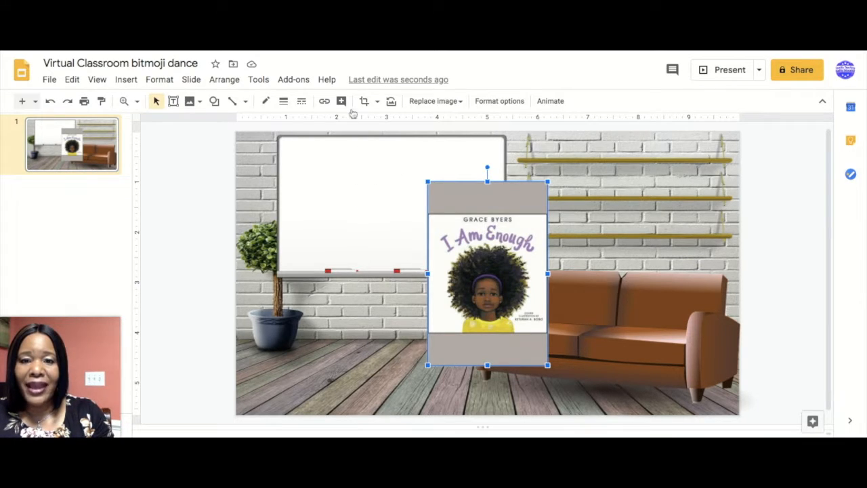
Crop the book cover's grey bands and place the cover on the top shelf.
click(364, 101)
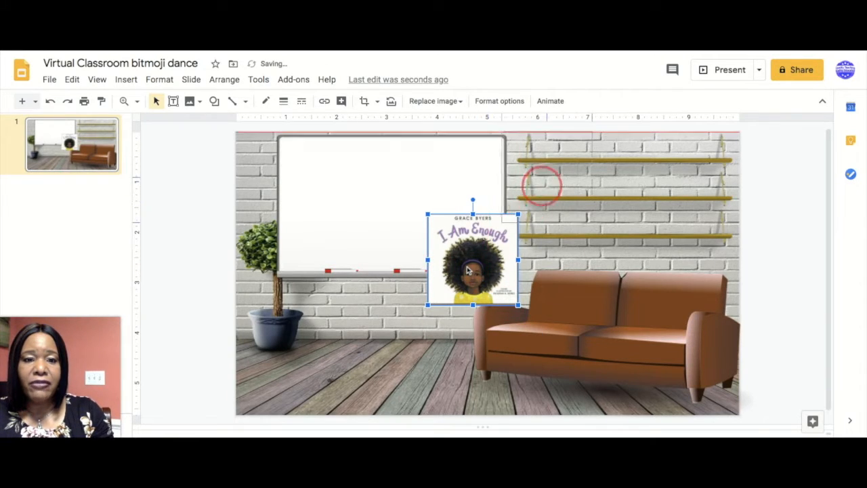
drag(473, 261, 561, 163)
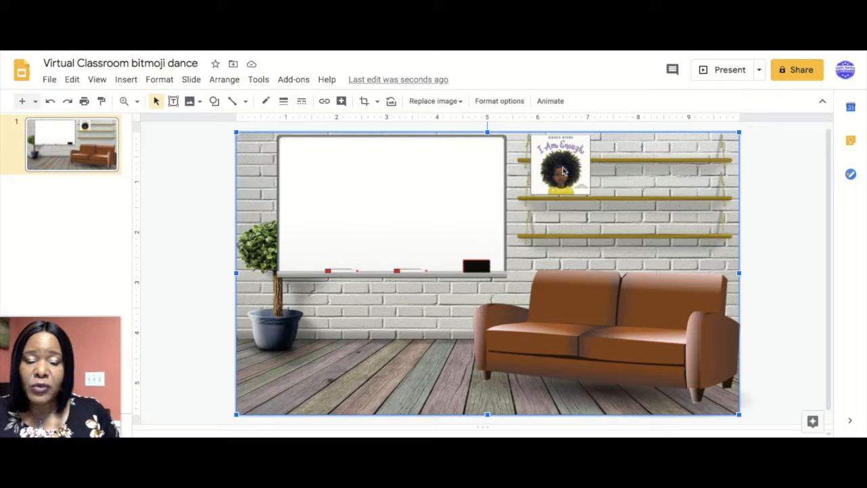
click(561, 166)
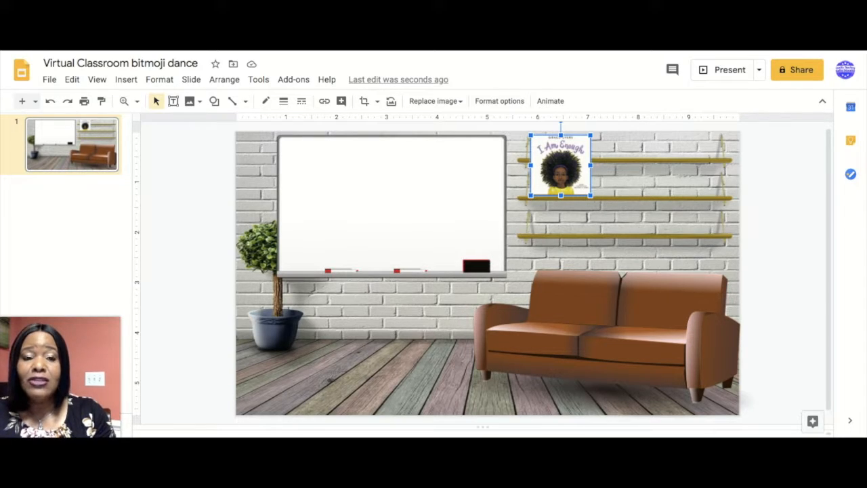
mouse_move(613, 55)
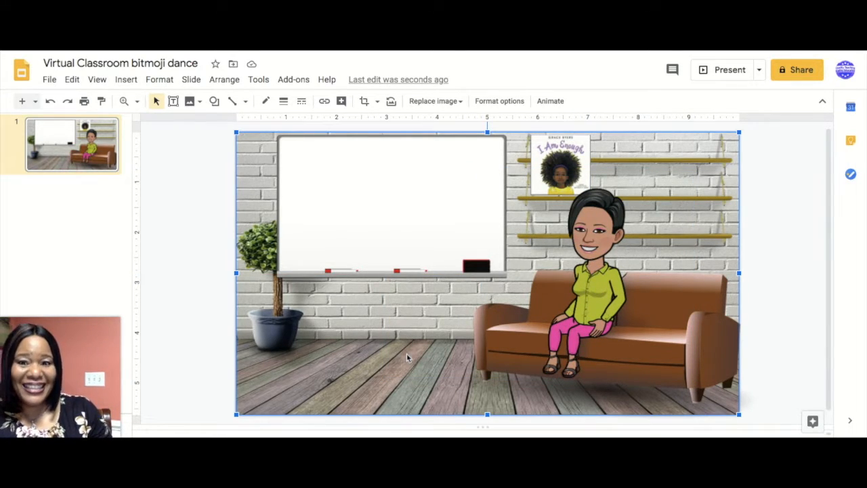
mouse_move(574, 338)
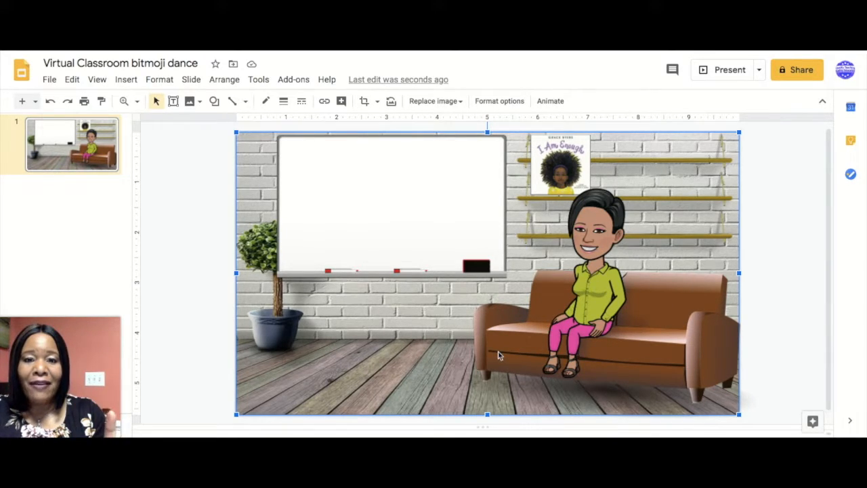
mouse_move(395, 205)
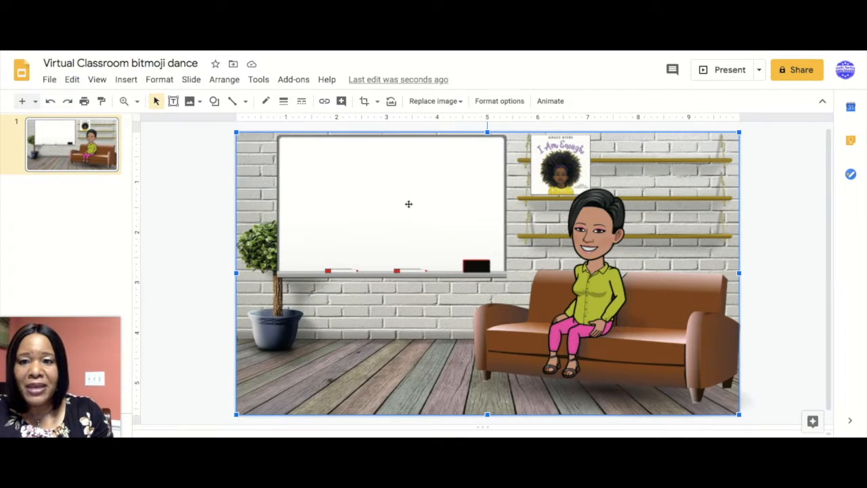
mouse_move(349, 268)
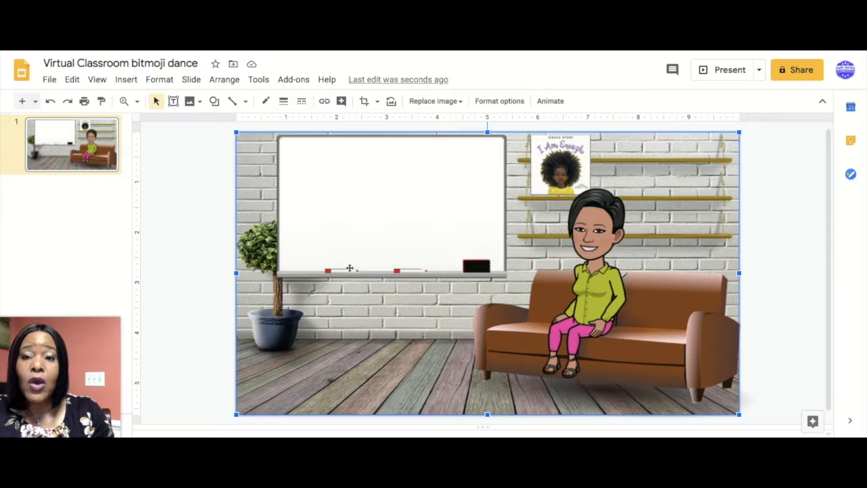
mouse_move(469, 228)
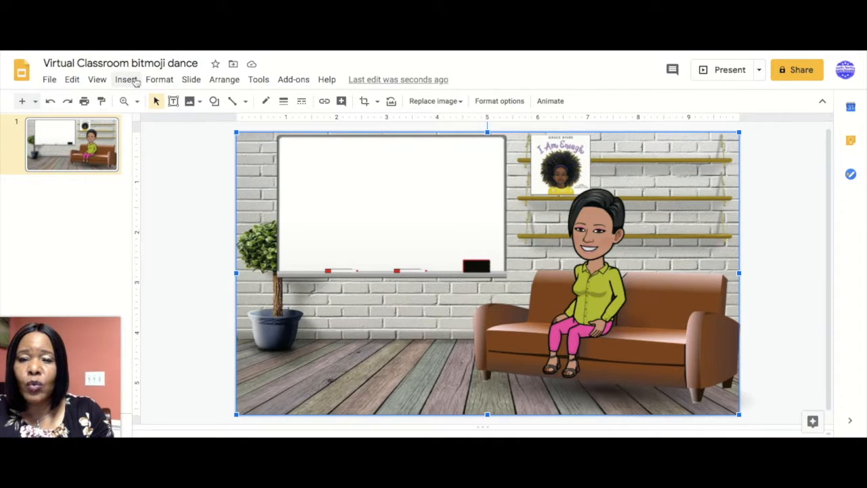
Insert the welcome sign image over the classroom whiteboard.
click(126, 79)
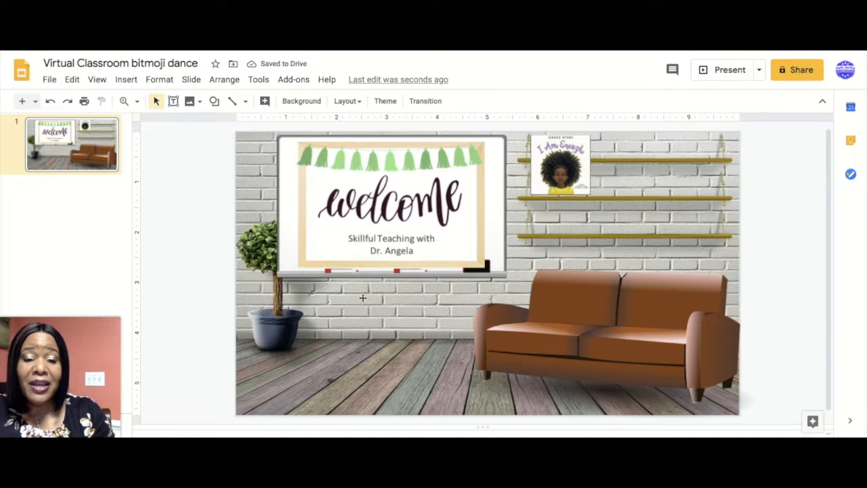
mouse_move(405, 342)
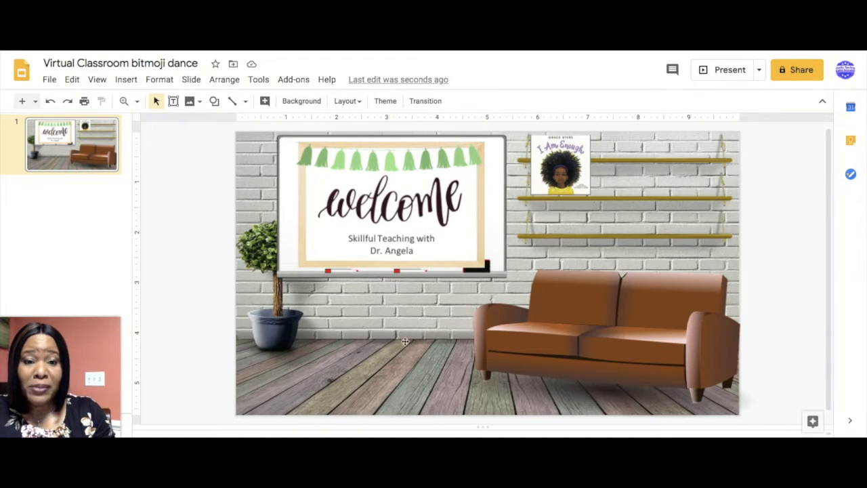
mouse_move(421, 345)
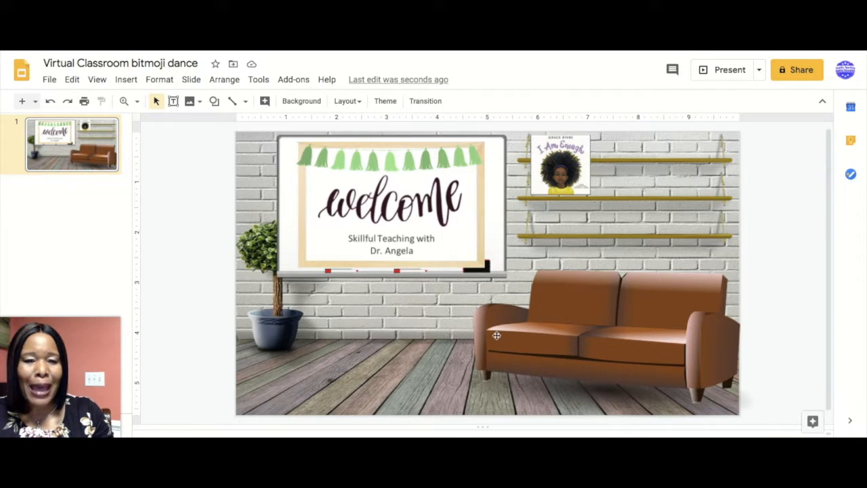
mouse_move(497, 338)
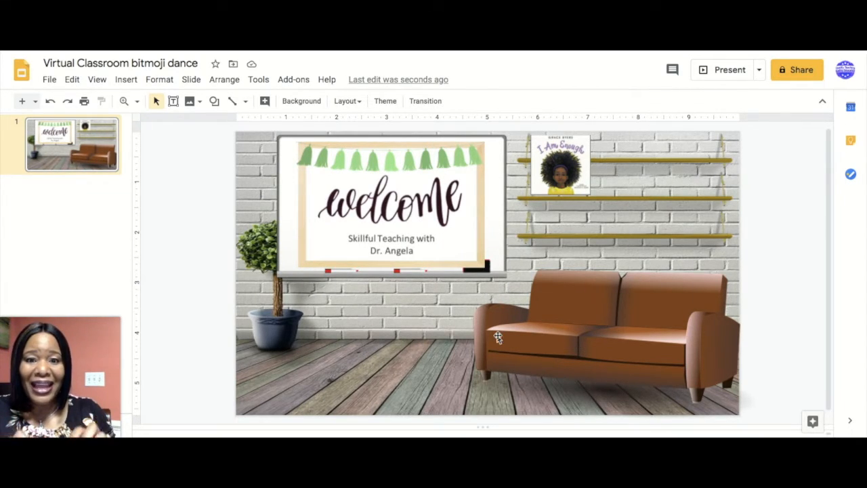
mouse_move(618, 330)
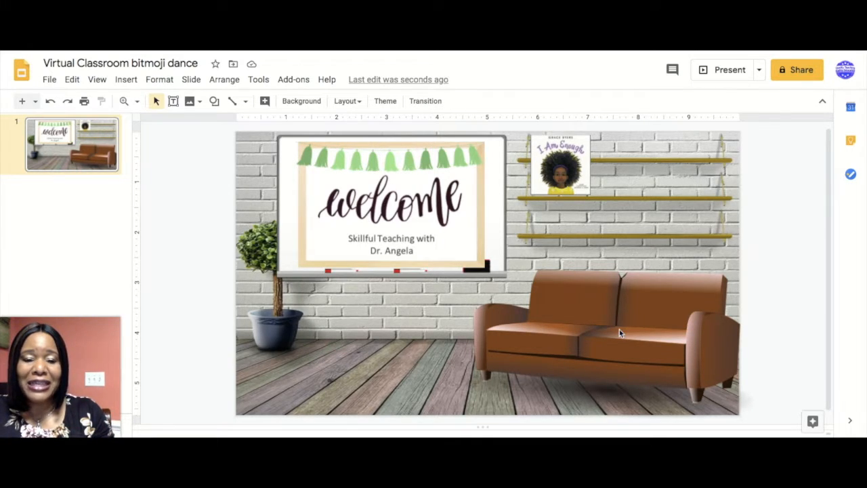
Browse recolor variations for the sofa in Format options, restoring the seated bitmoji.
click(606, 332)
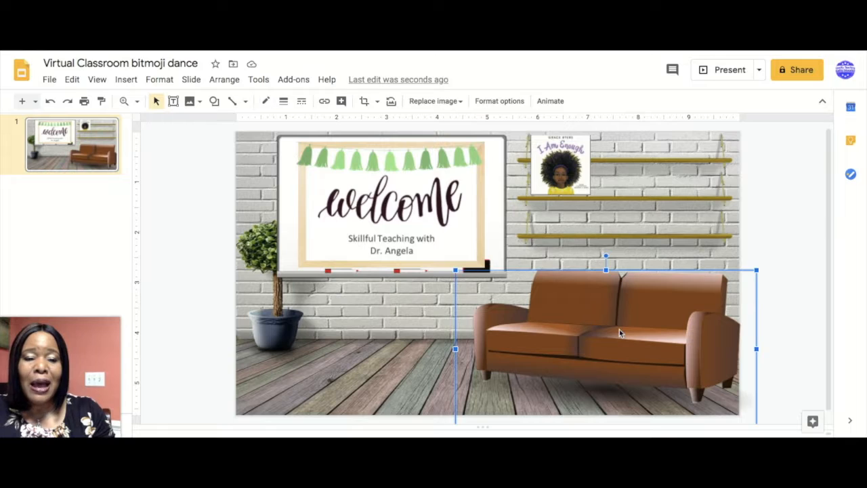
right_click(617, 332)
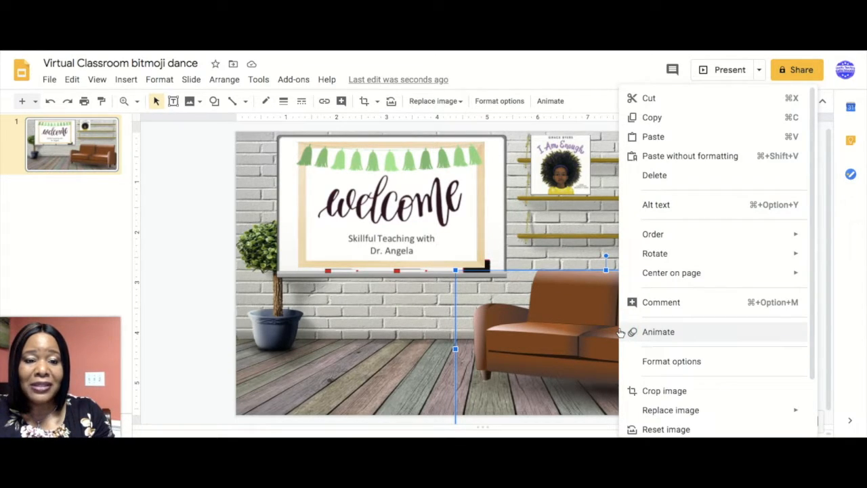
click(672, 361)
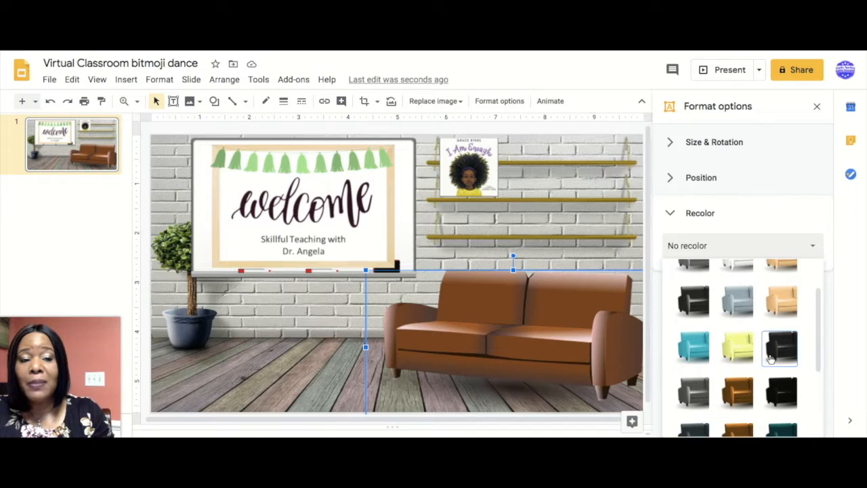
scroll(down, 3)
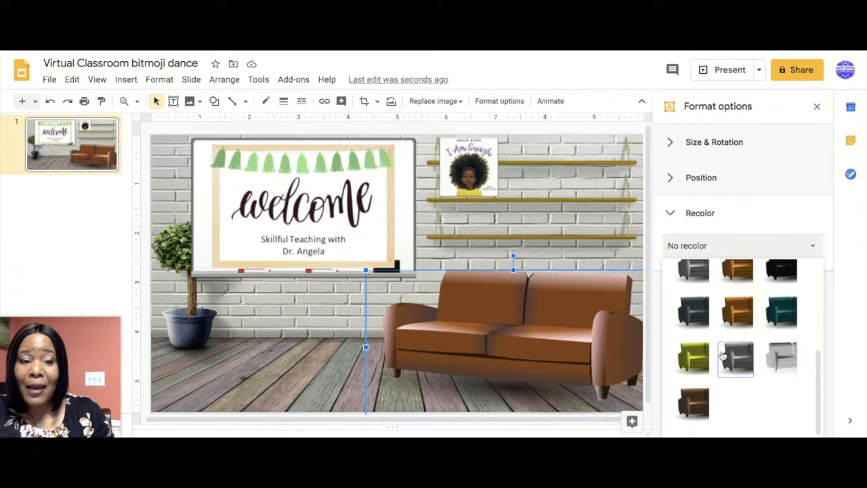
click(692, 357)
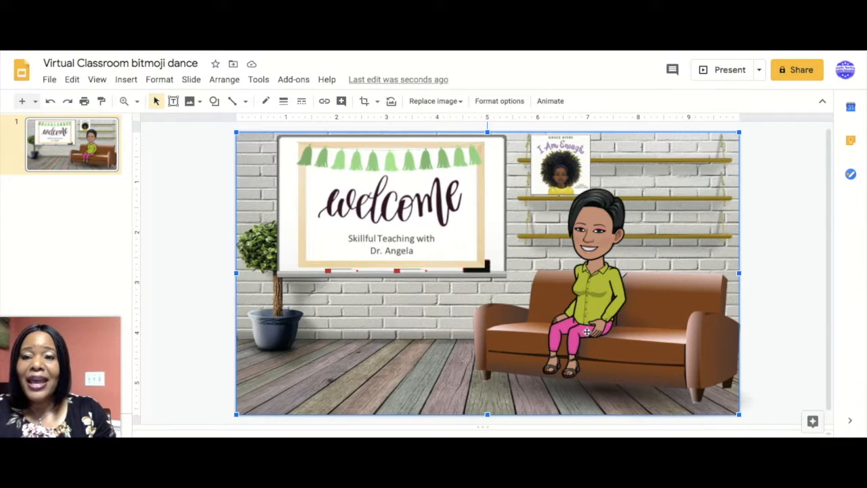
Insert the dancing bitmoji GIF from a web search and place it near the plant.
click(125, 79)
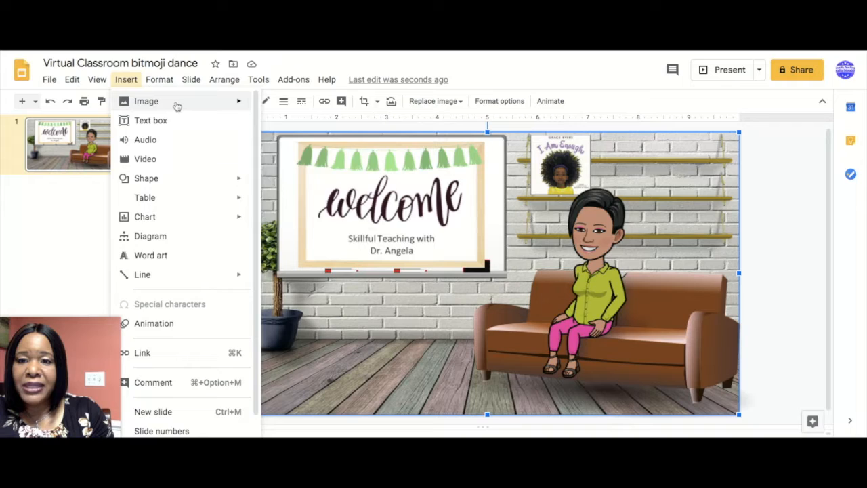
click(146, 101)
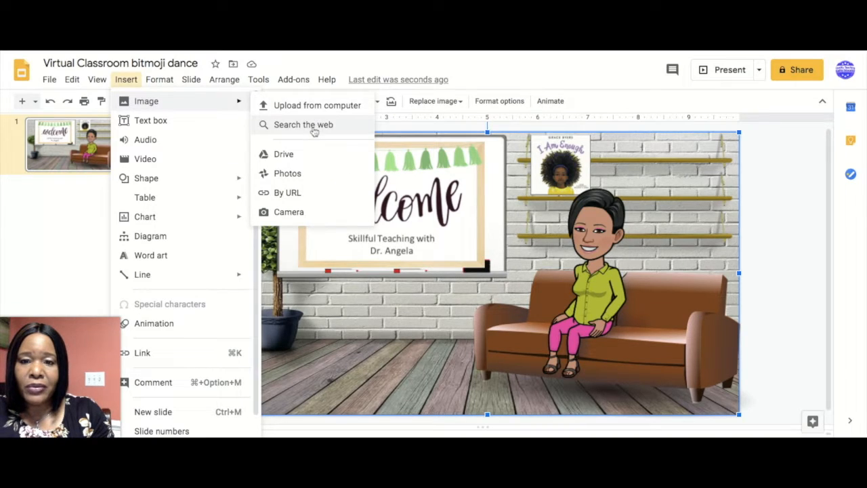
mouse_move(317, 105)
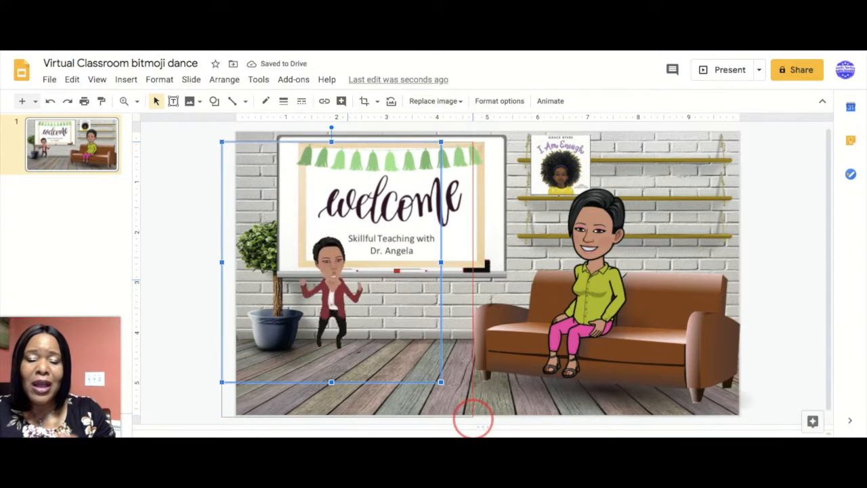
drag(440, 383, 473, 416)
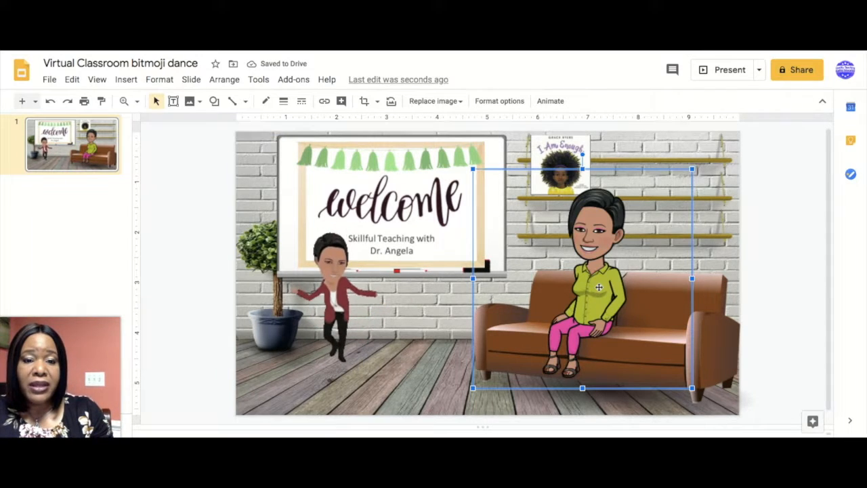
Delete the seated bitmoji from the sofa.
key(Delete)
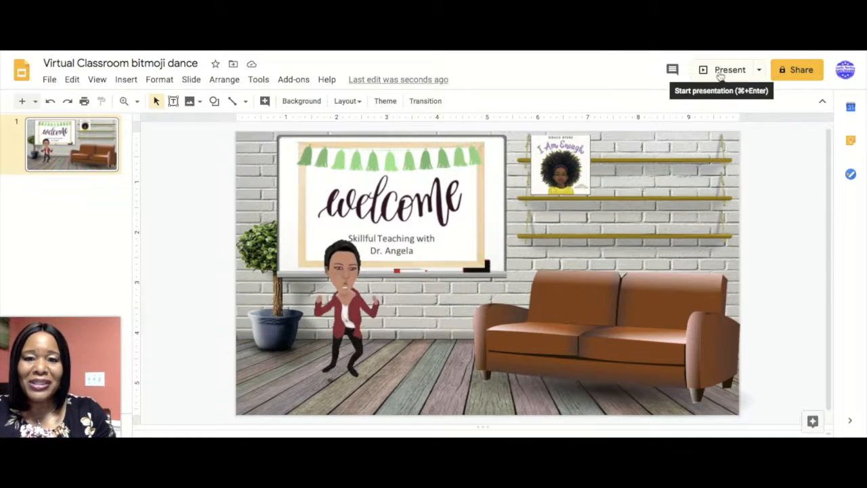
Present the virtual classroom slide full-screen.
click(730, 69)
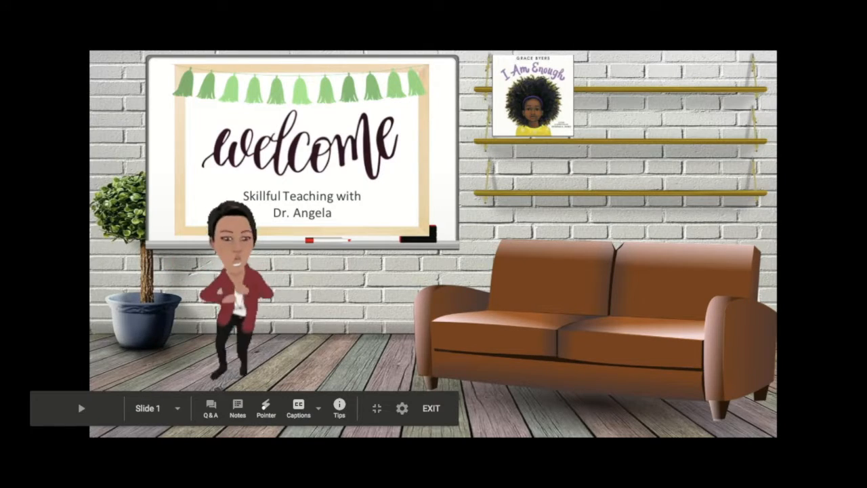
click(430, 408)
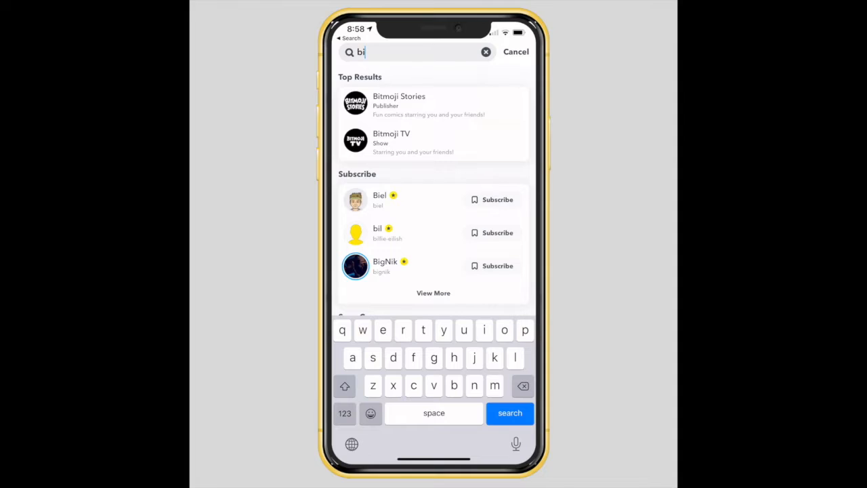
Record a short video of the 3D bitmoji dance lens in Snapchat.
text(t)
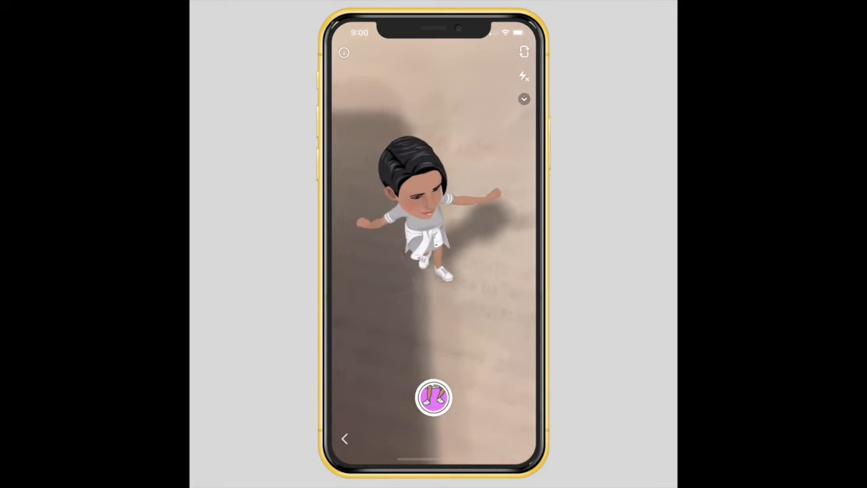
click(433, 398)
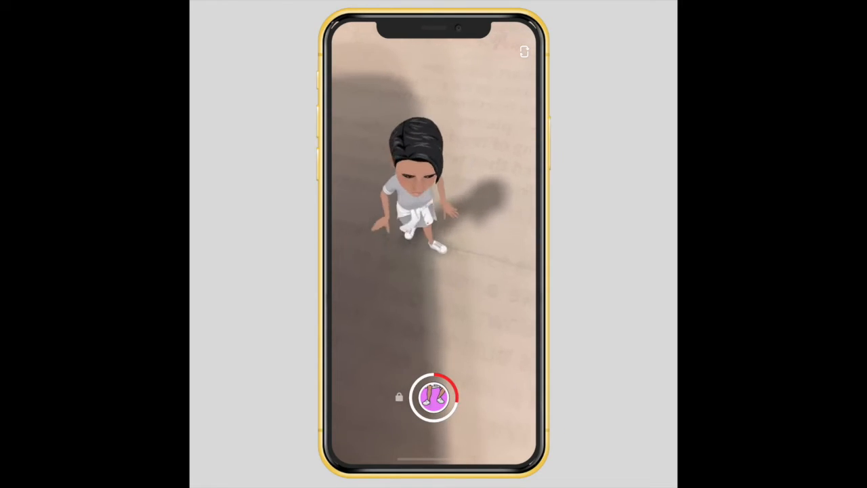
click(434, 397)
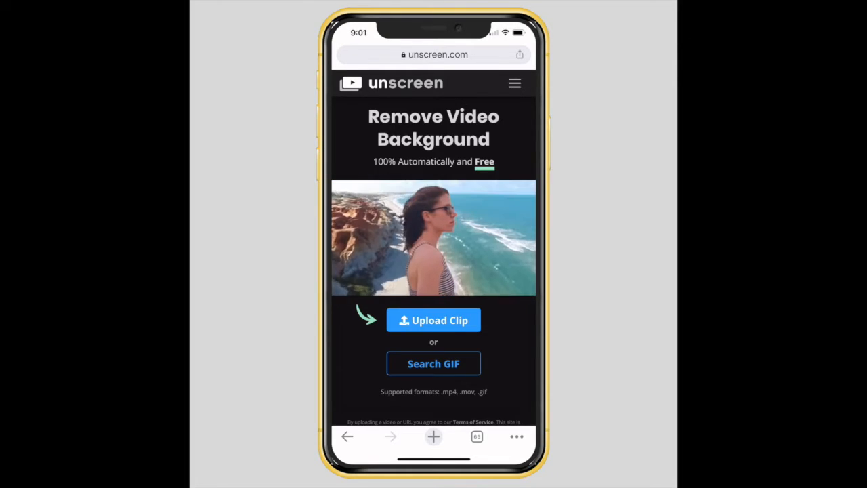
Upload the latest bitmoji dance video from the photo library to Unscreen.
click(434, 319)
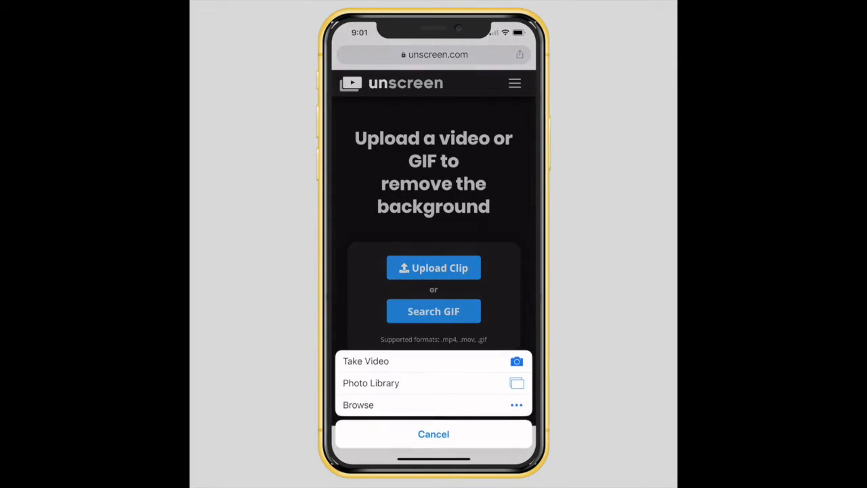
click(433, 433)
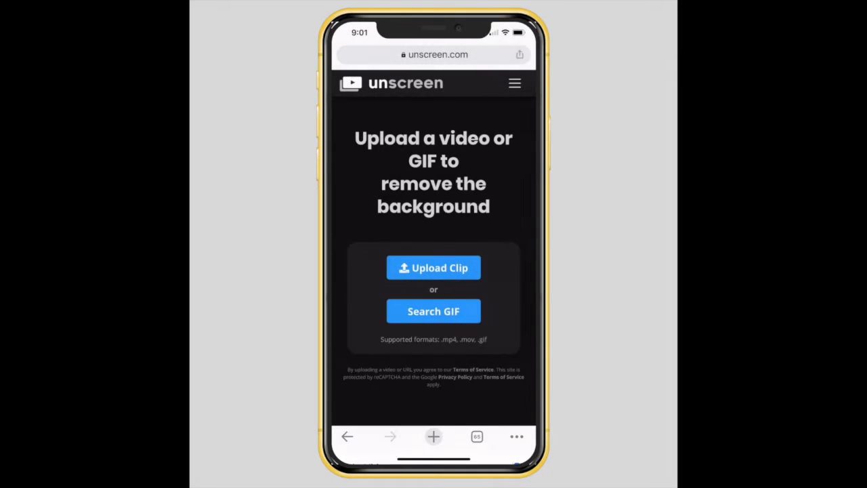
click(433, 266)
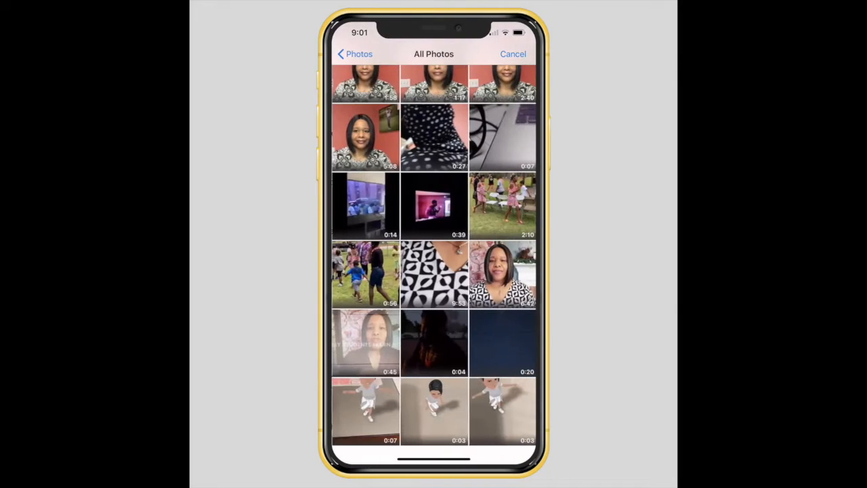
click(503, 410)
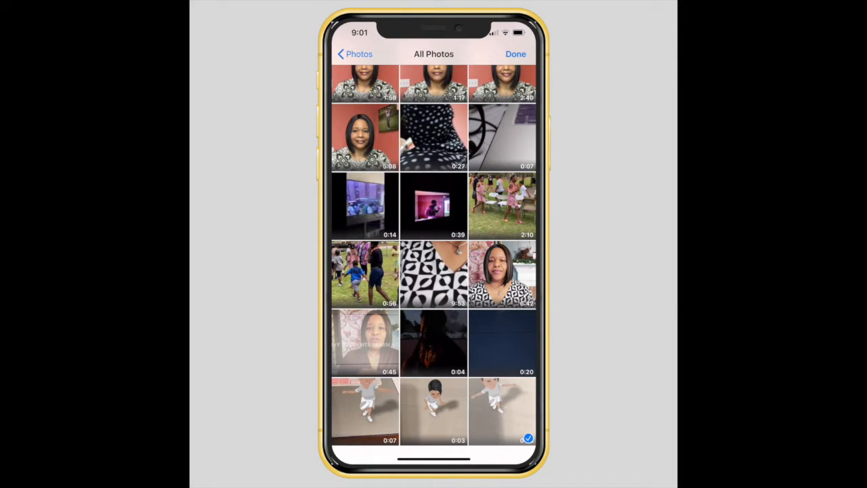